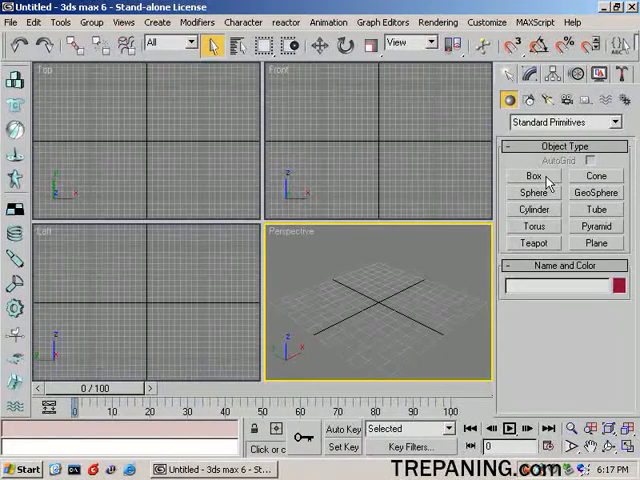
# - Create a 128×128×128 box, Box01, at Z -64 using Keyboard Entry
pyautogui.click(533, 176)
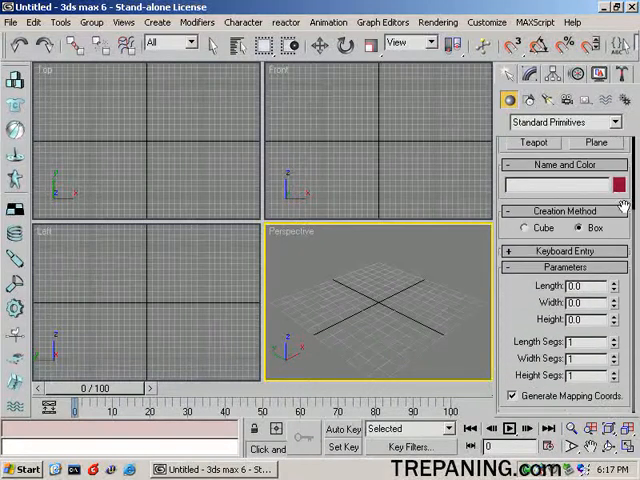
pyautogui.click(565, 248)
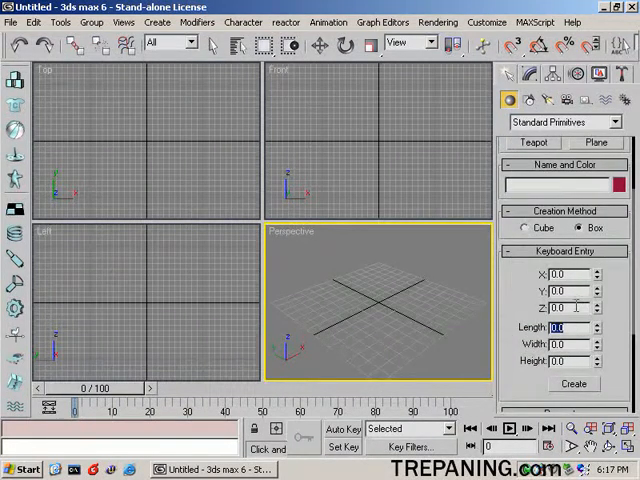
pyautogui.write('128.0')
pyautogui.click(571, 307)
pyautogui.write('-64')
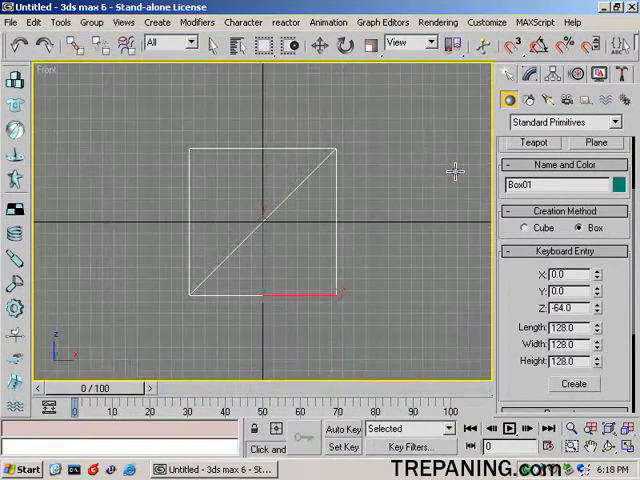
pyautogui.moveTo(333, 205)
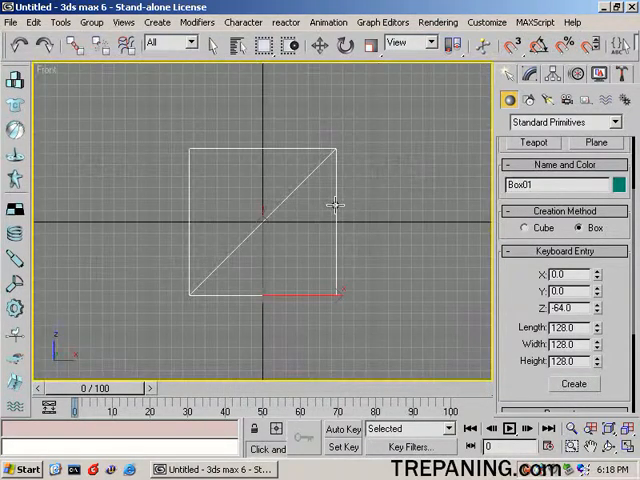
# - Turn on Display as Box in Box01's object properties
pyautogui.rightClick(330, 205)
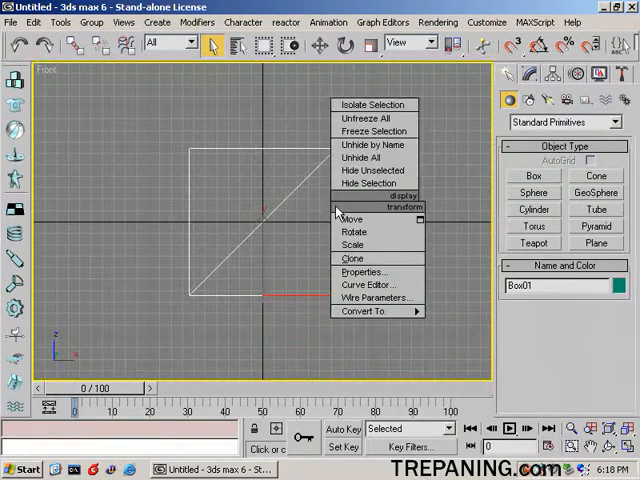
pyautogui.click(367, 271)
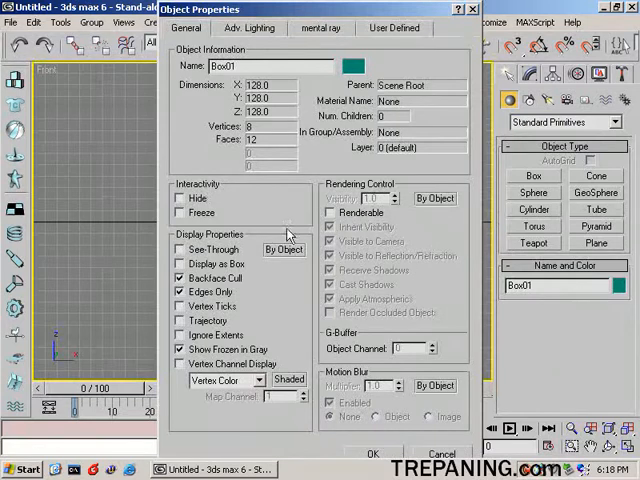
pyautogui.click(184, 262)
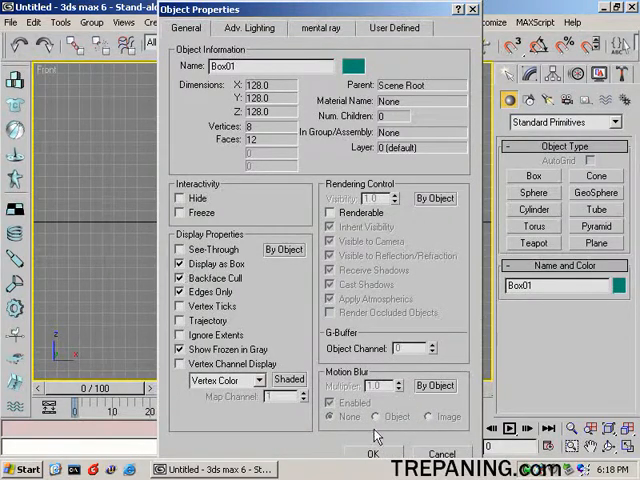
pyautogui.click(372, 453)
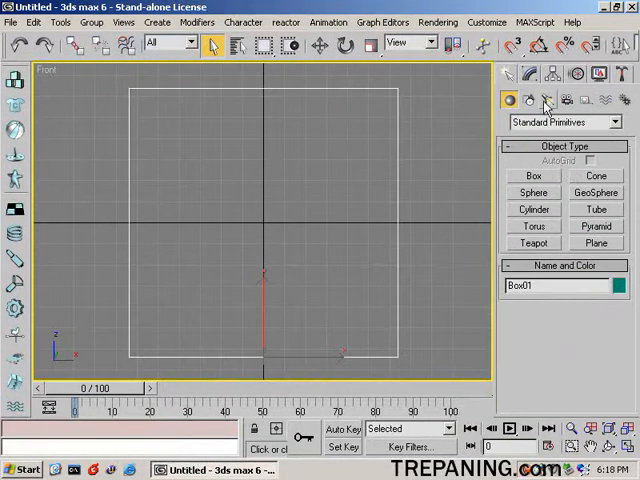
pyautogui.moveTo(143, 170)
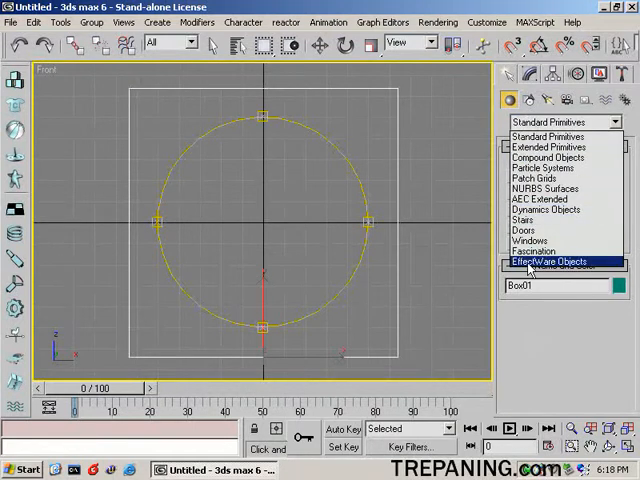
# - Switch the Create panel to EffectWare Objects and start a SuperQuad
pyautogui.click(548, 261)
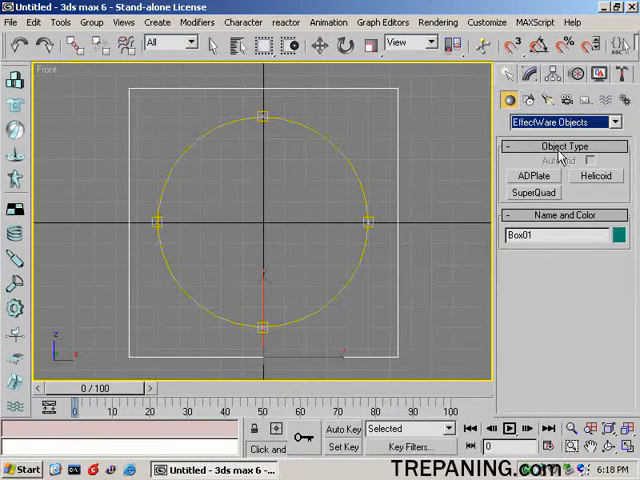
pyautogui.click(533, 193)
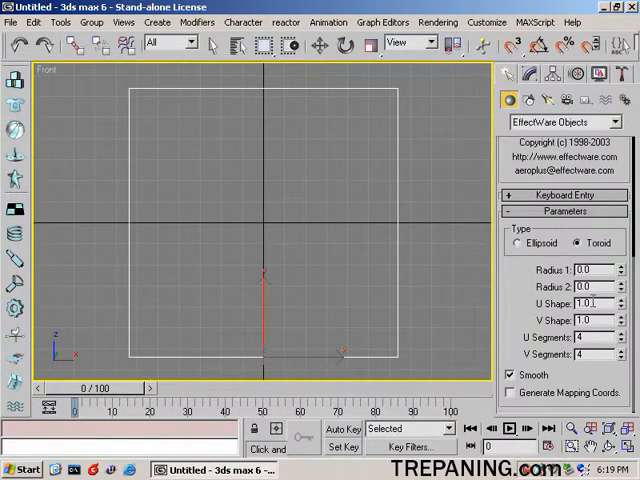
pyautogui.moveTo(268, 224)
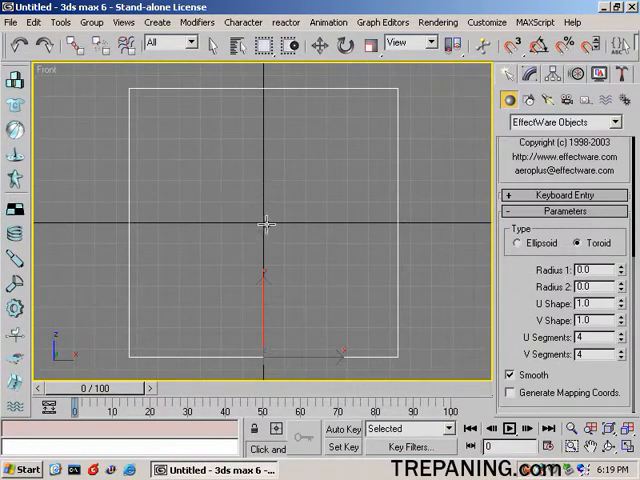
# - Draw the SuperQuad toroid at the origin, adjust U Shape, and return to frame 0
pyautogui.moveTo(265, 225); pyautogui.dragTo(380, 270)
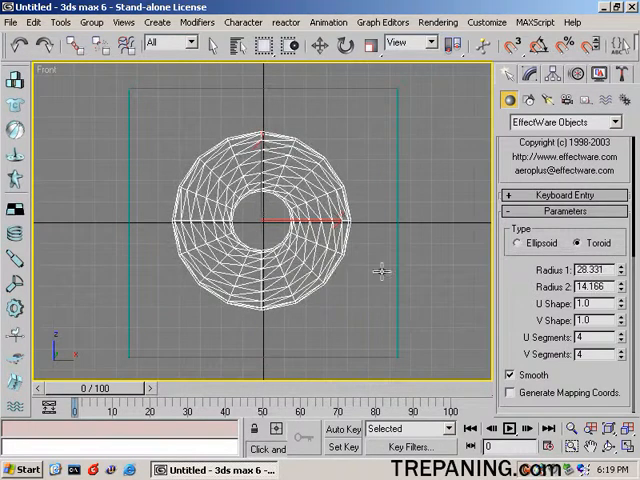
pyautogui.moveTo(268, 188)
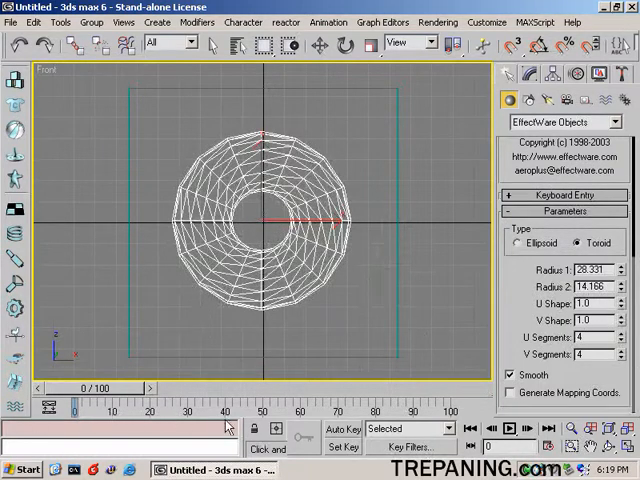
pyautogui.click(345, 429)
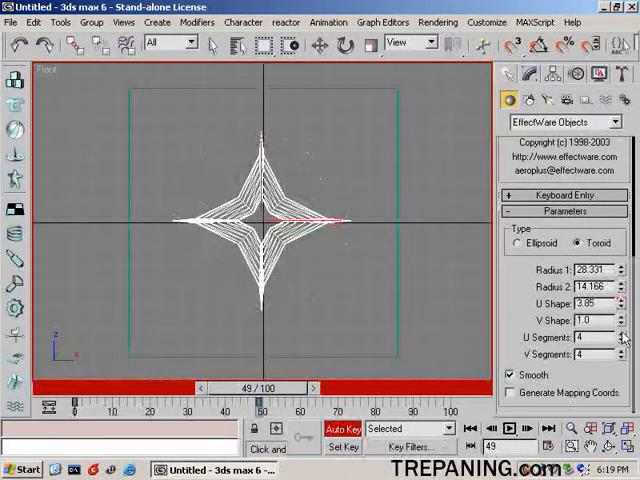
pyautogui.click(620, 317)
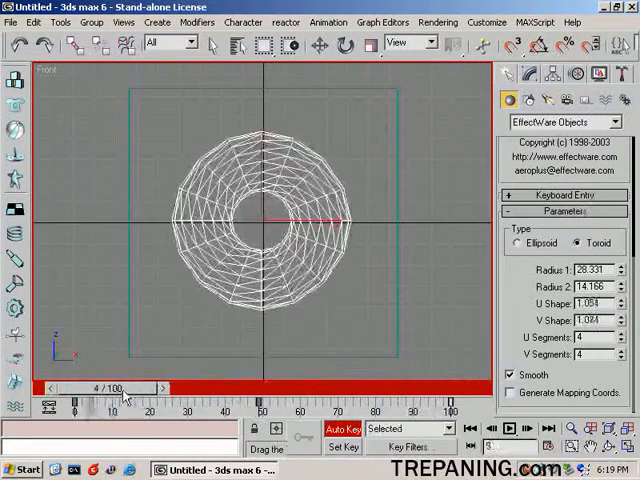
pyautogui.click(512, 428)
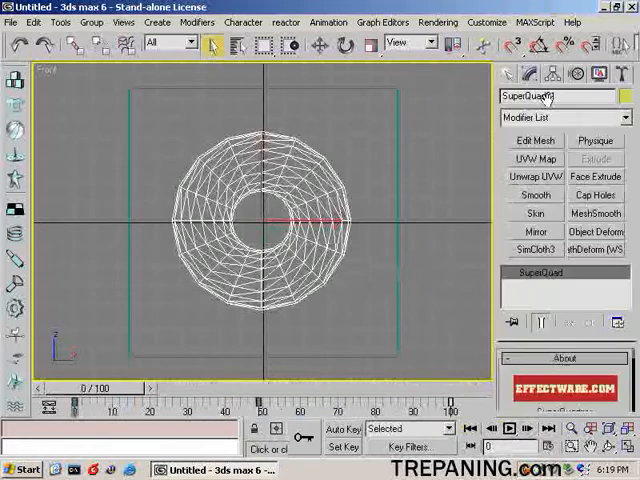
# - Add UVW Mapping and load UT2004\BKT_Props2\Textures\eye_1a.dds as the diffuse map
pyautogui.click(535, 162)
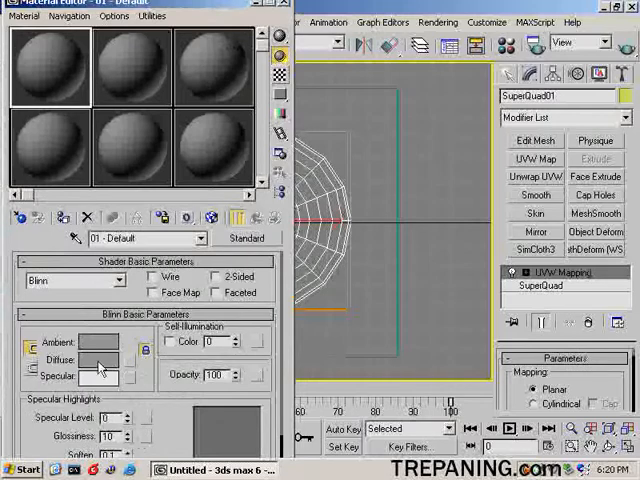
pyautogui.click(128, 357)
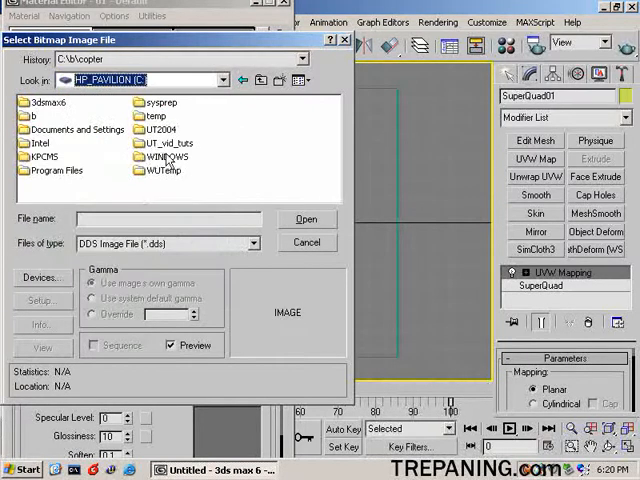
pyautogui.doubleClick(161, 128)
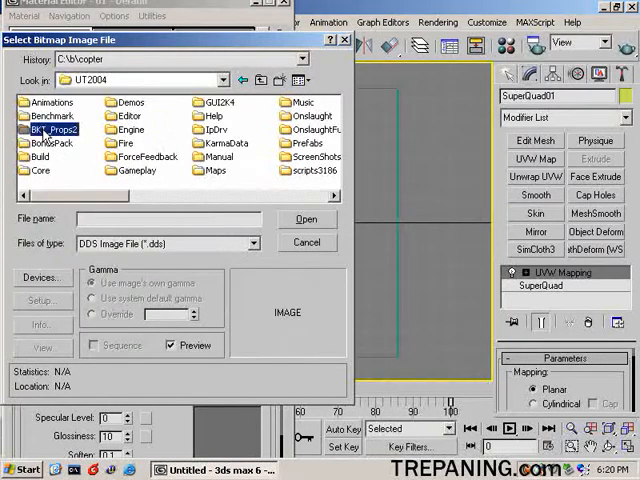
pyautogui.doubleClick(44, 128)
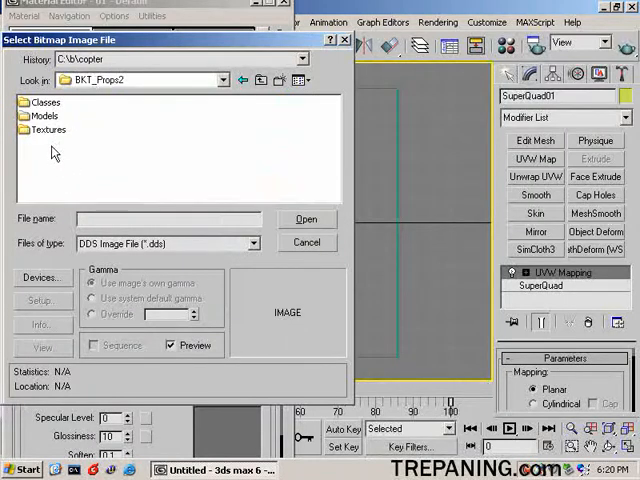
pyautogui.doubleClick(41, 128)
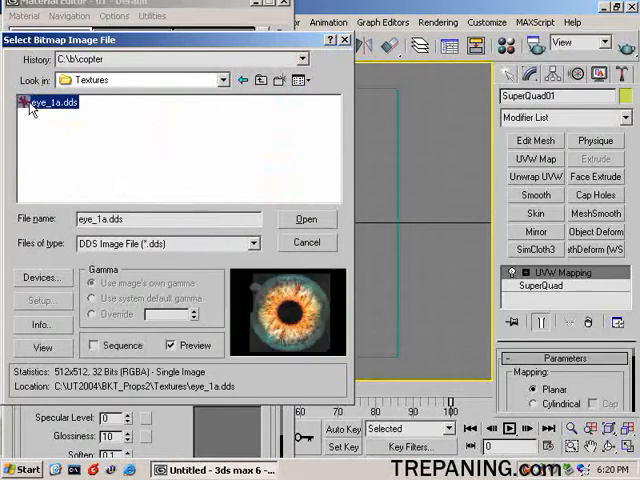
pyautogui.click(306, 219)
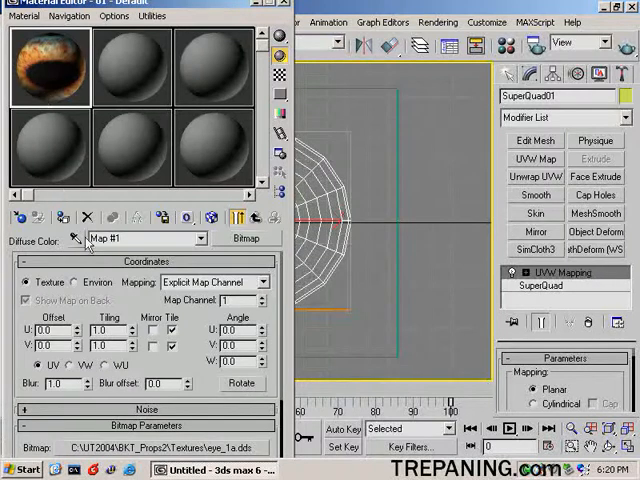
pyautogui.moveTo(64, 218)
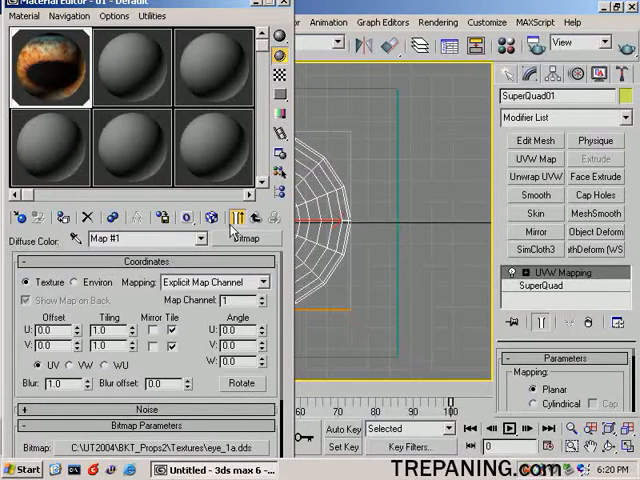
pyautogui.moveTo(222, 235)
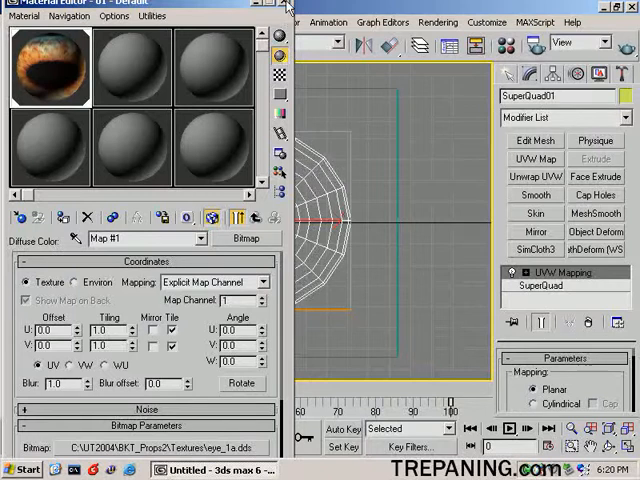
# - Close the Material Editor window
pyautogui.click(283, 5)
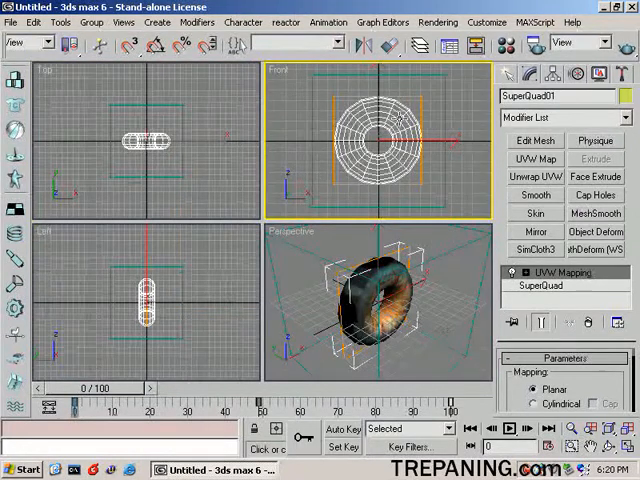
pyautogui.moveTo(456, 131)
pyautogui.write('star_2d00')
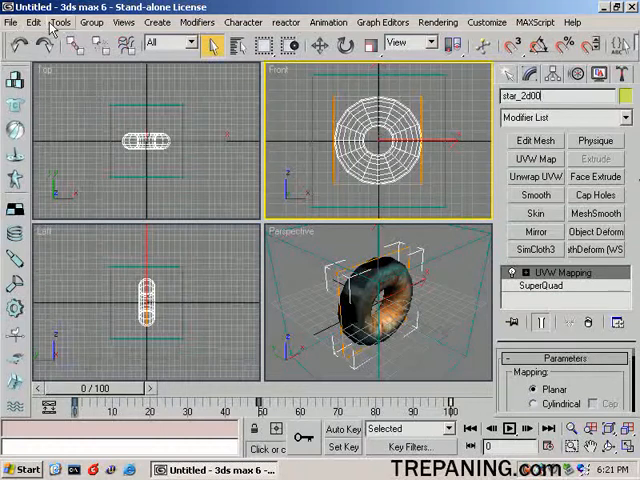
# - Snapshot the donut across frames 0–100 into 101 mesh copies
pyautogui.click(59, 22)
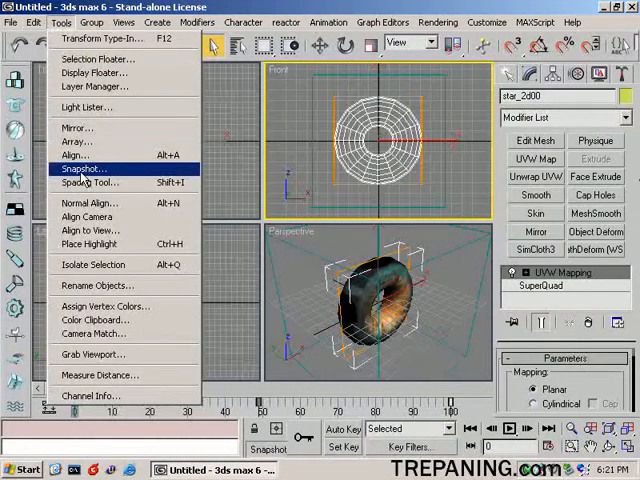
pyautogui.click(84, 168)
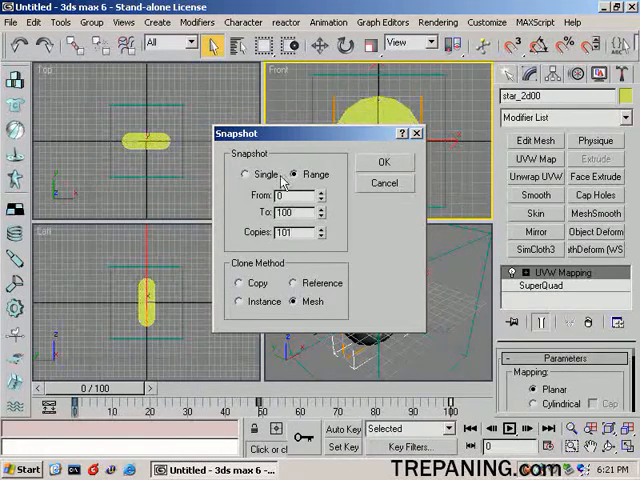
pyautogui.moveTo(369, 123)
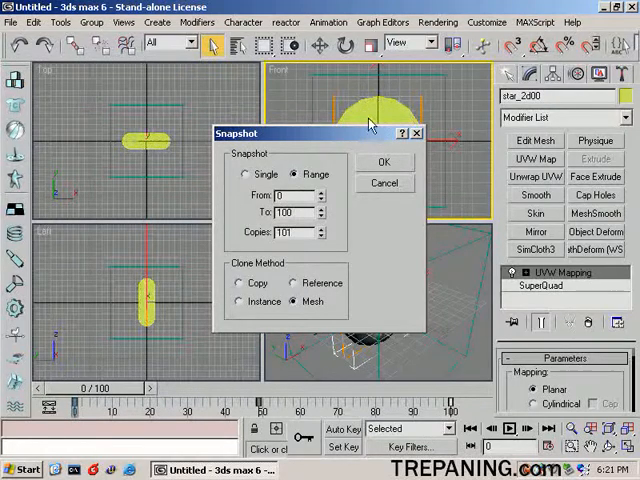
pyautogui.moveTo(398, 241)
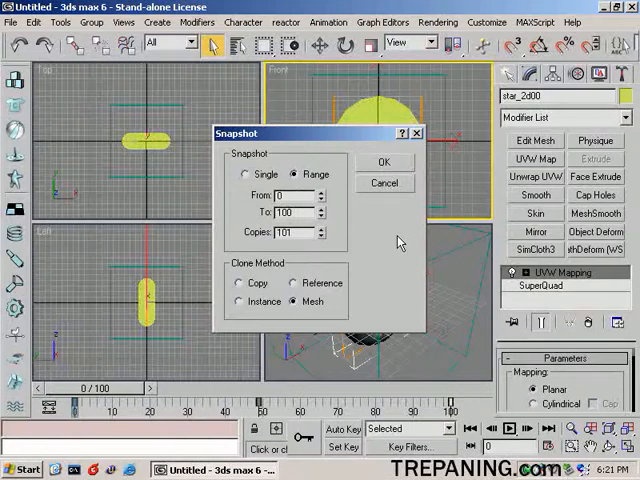
pyautogui.click(384, 161)
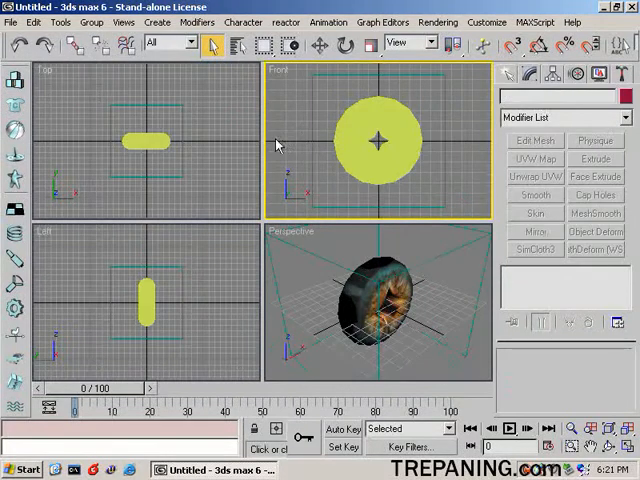
pyautogui.moveTo(380, 163)
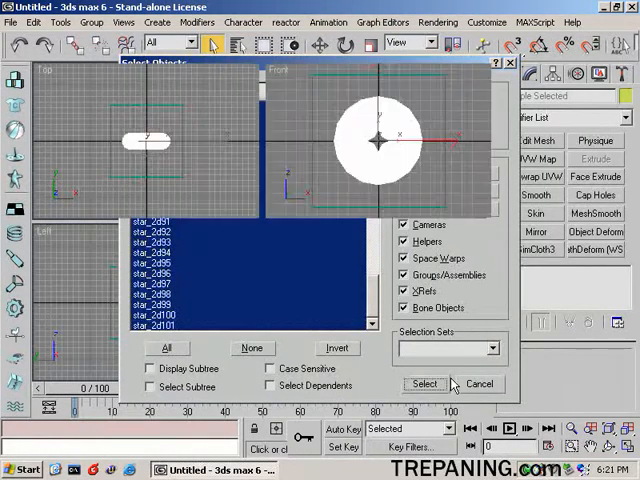
# - Select all listed star_2d snapshot meshes, star_2d01 through star_2d101
pyautogui.click(424, 384)
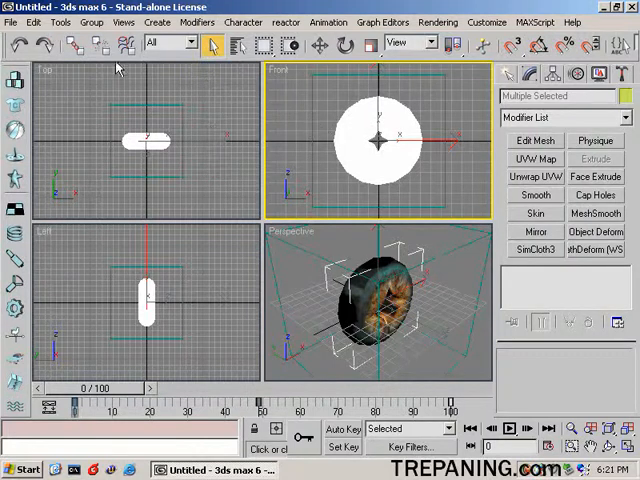
pyautogui.moveTo(432, 263)
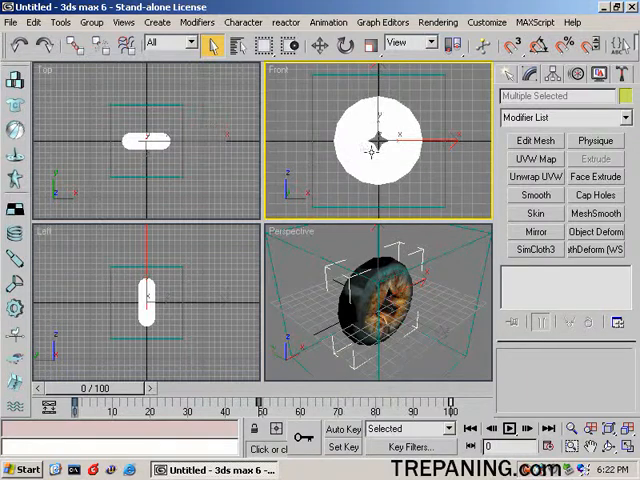
pyautogui.moveTo(168, 82)
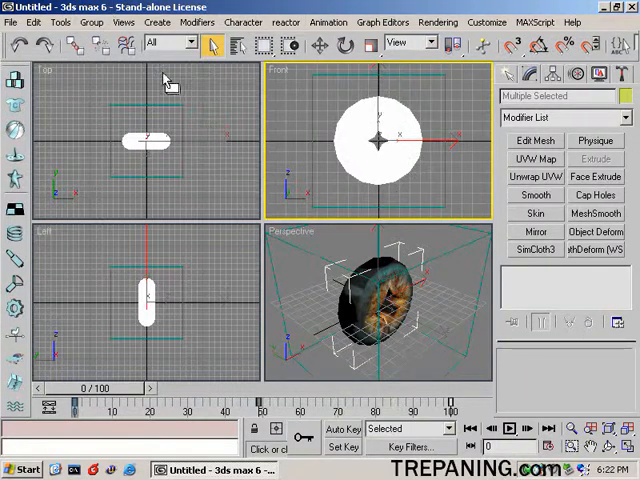
# - Export the selected meshes as star_2d (3DS) into UT2004\BKT_Props2\Models
pyautogui.click(11, 21)
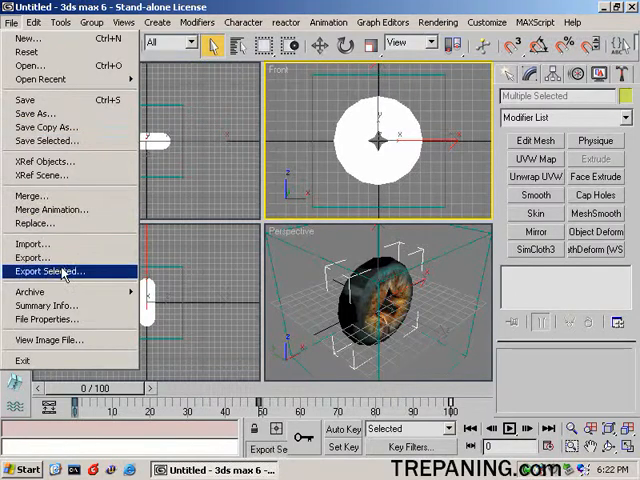
pyautogui.click(50, 271)
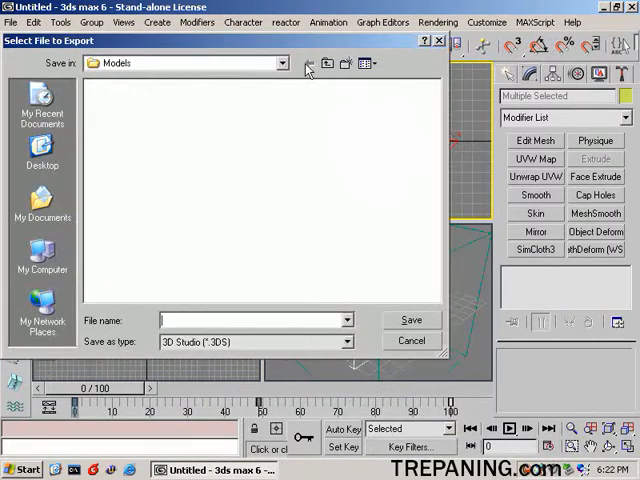
pyautogui.click(282, 63)
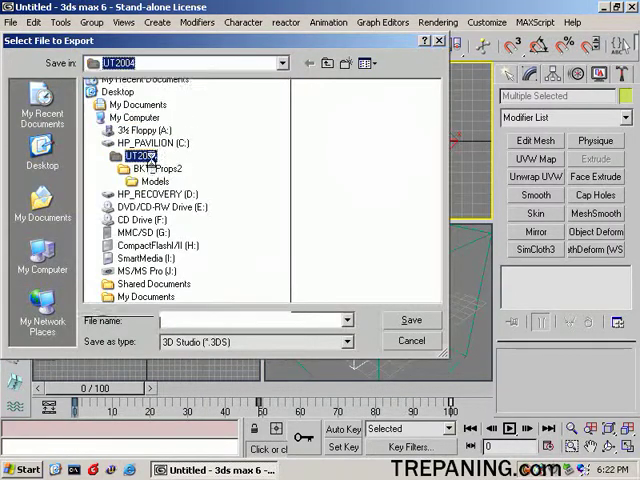
pyautogui.doubleClick(135, 156)
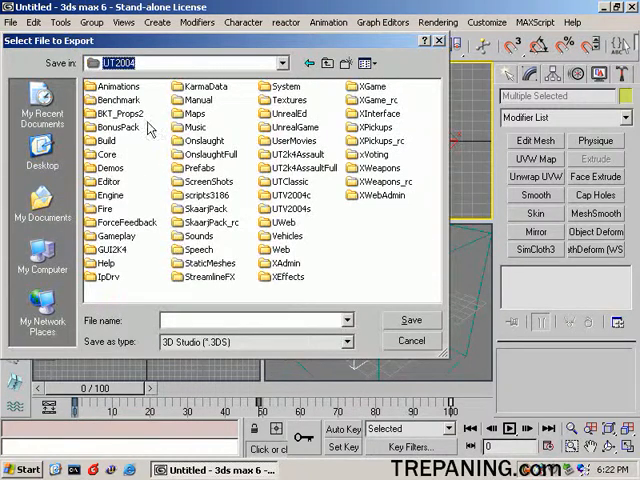
pyautogui.moveTo(148, 126)
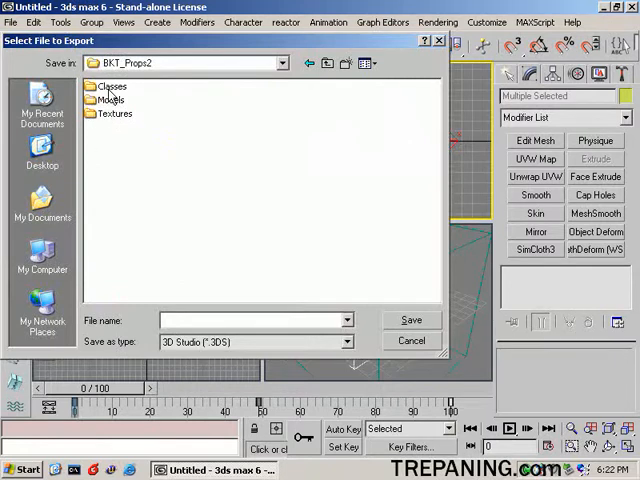
pyautogui.moveTo(140, 172)
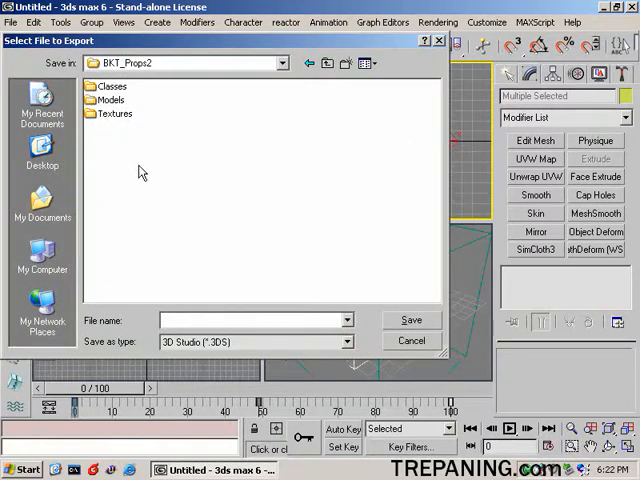
pyautogui.doubleClick(103, 99)
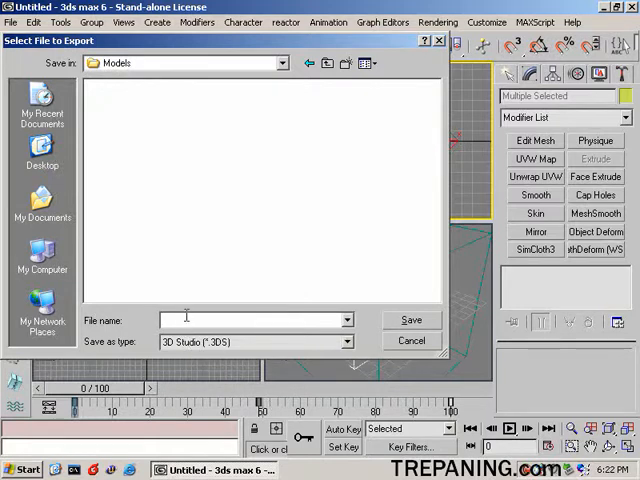
pyautogui.write('star_2d')
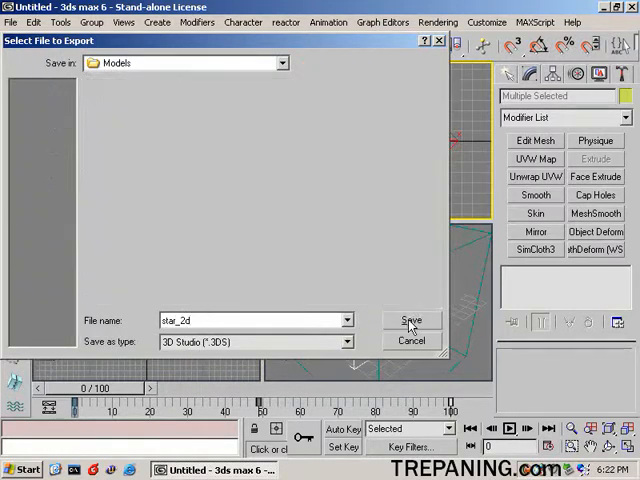
pyautogui.click(411, 320)
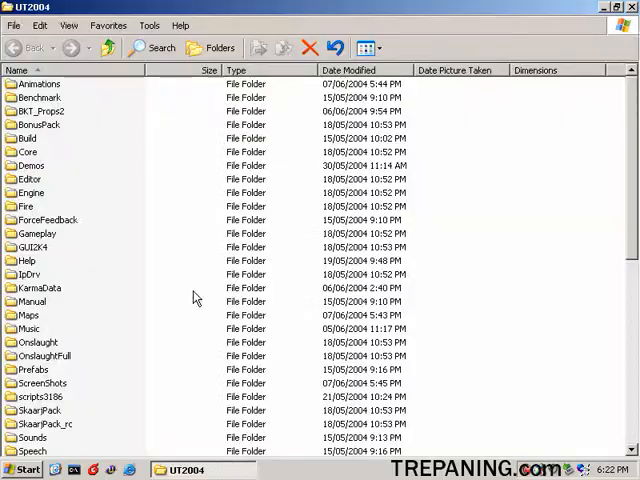
pyautogui.moveTo(176, 179)
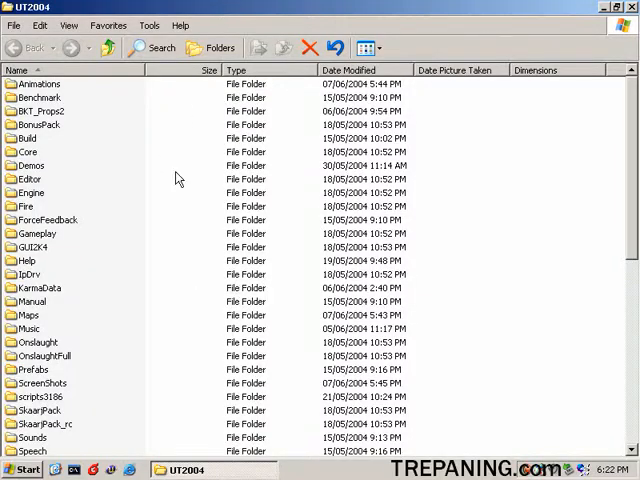
pyautogui.moveTo(10, 110)
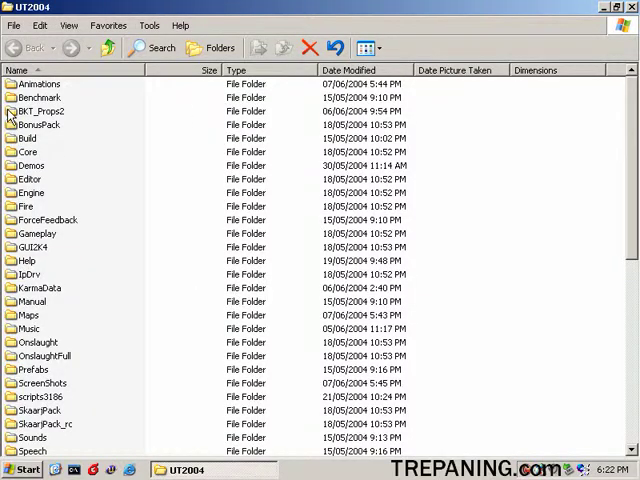
# - Browse to BKT_Props2\Models, select 3ds2unr.exe, then clear the selection
pyautogui.doubleClick(40, 111)
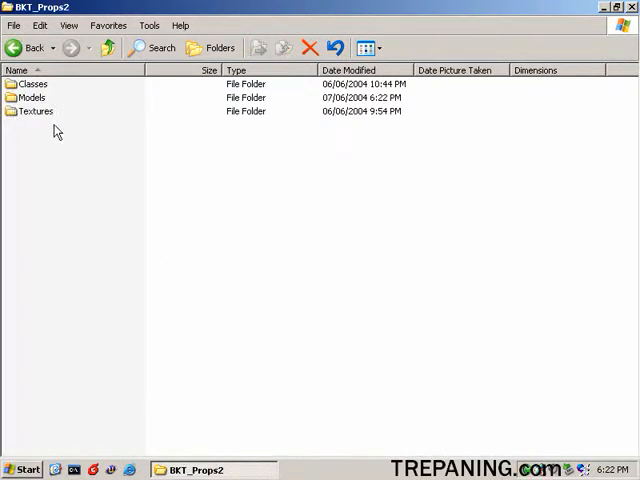
pyautogui.moveTo(45, 115)
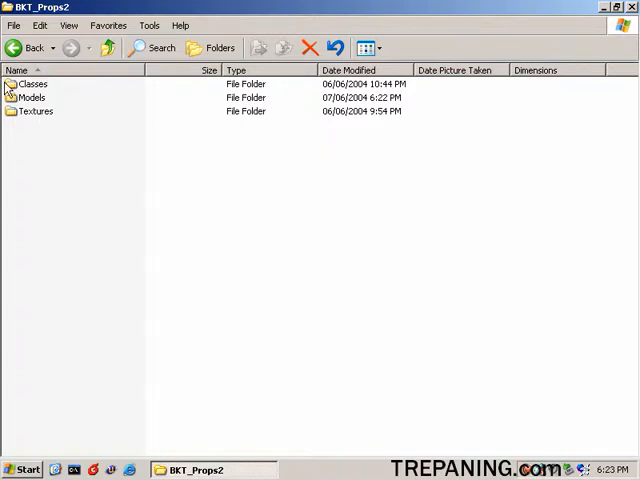
pyautogui.doubleClick(32, 97)
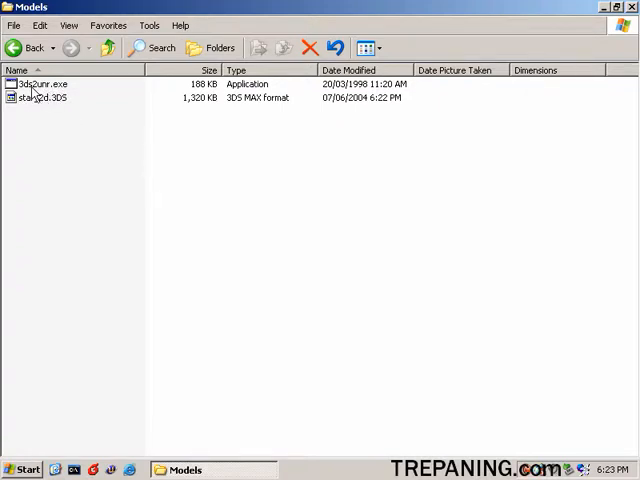
pyautogui.click(40, 84)
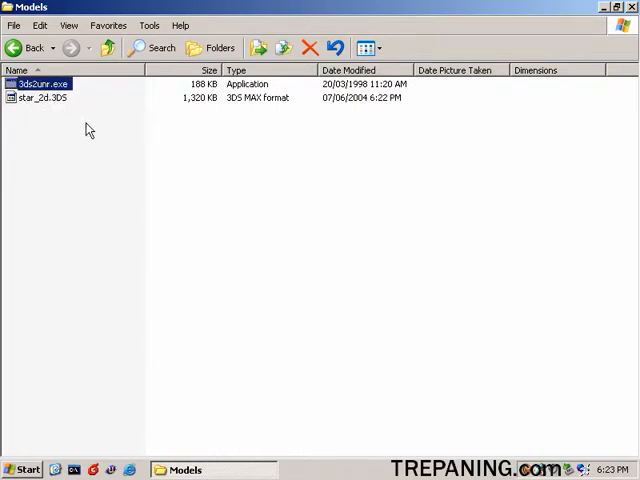
pyautogui.click(125, 148)
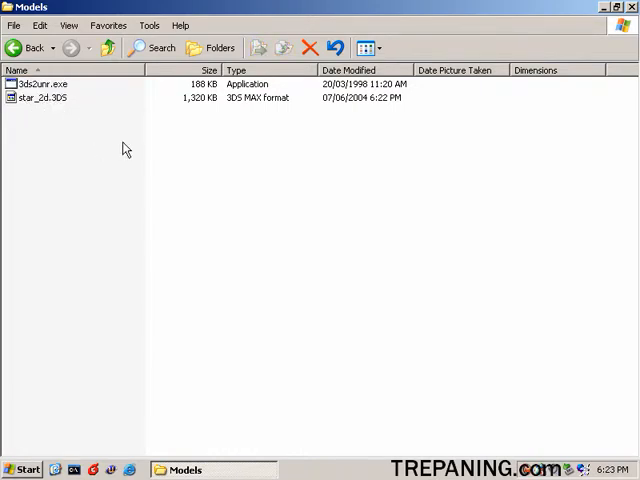
pyautogui.moveTo(57, 175)
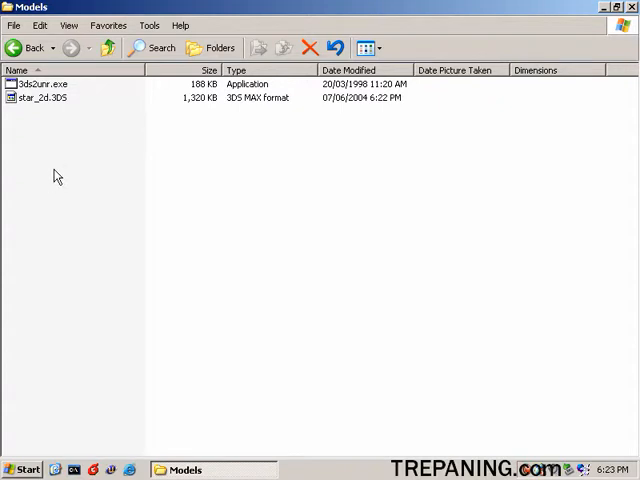
pyautogui.moveTo(71, 470)
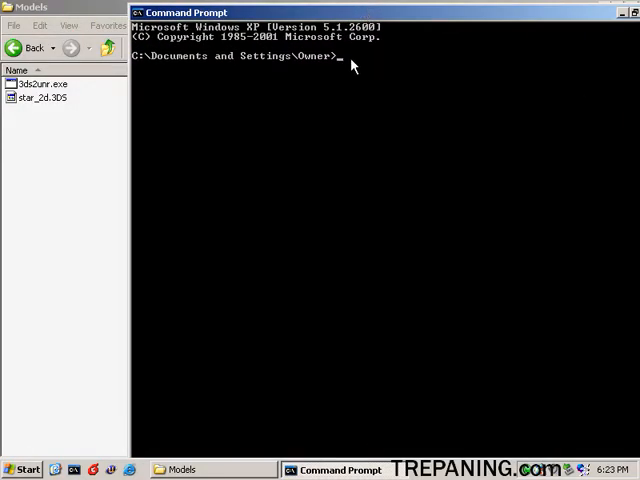
# - Change the Command Prompt directory to C:\UT2004\BKT_Props2\Models
pyautogui.write('cd c')
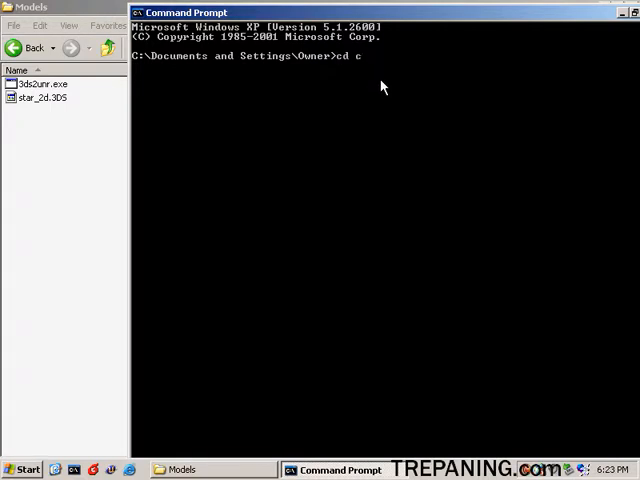
pyautogui.write(':')
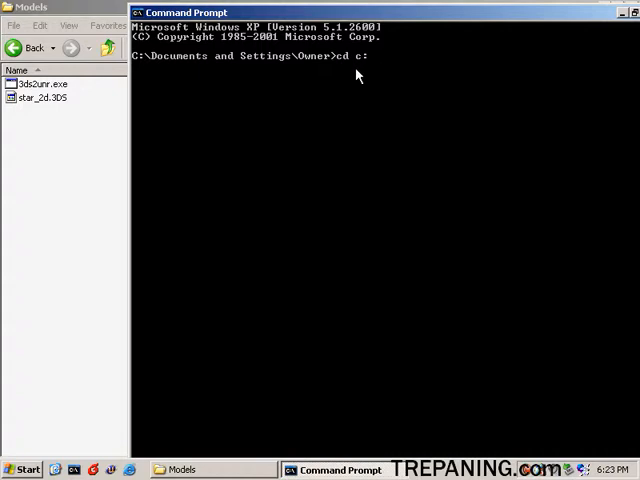
pyautogui.write('\\')
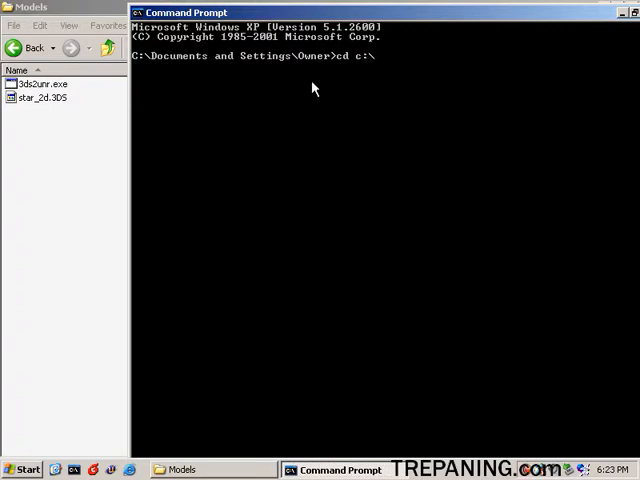
pyautogui.moveTo(493, 36)
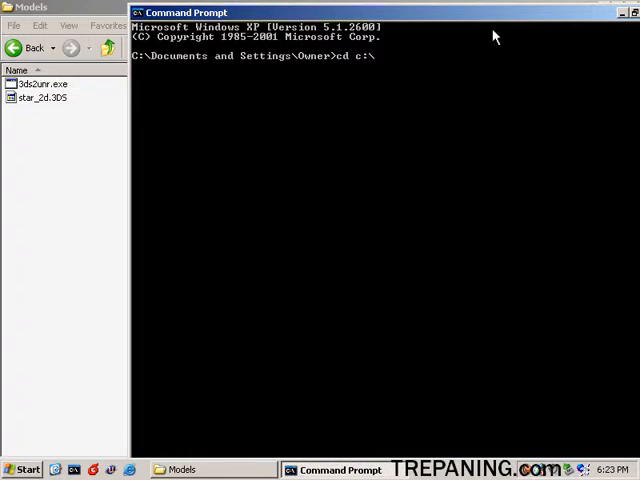
pyautogui.moveTo(433, 56)
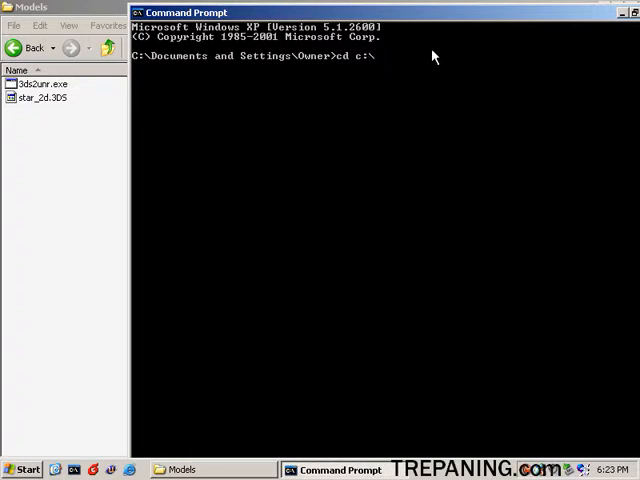
pyautogui.moveTo(382, 62)
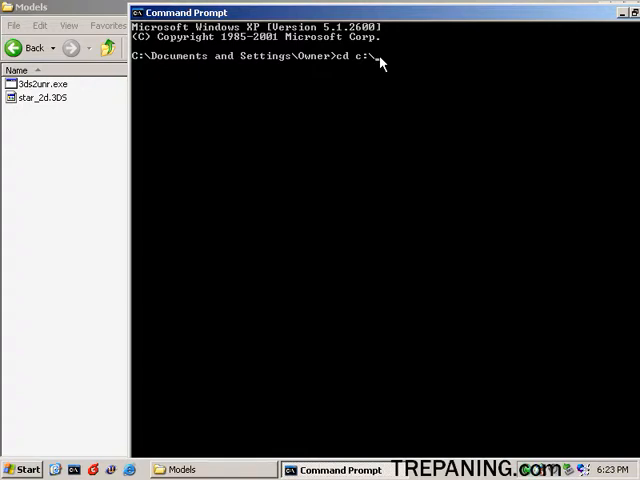
pyautogui.write('ut2004')
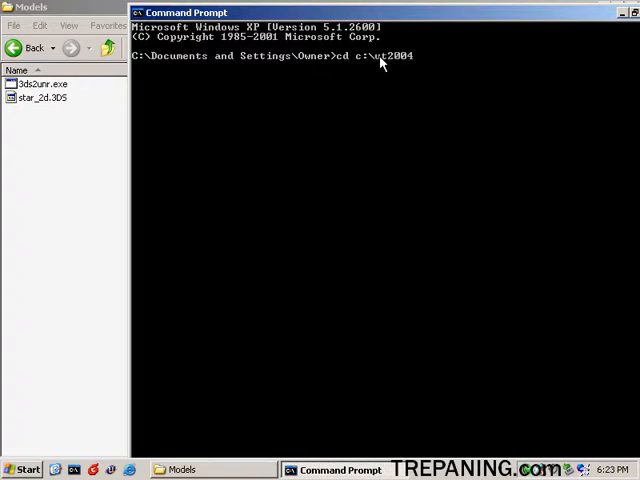
pyautogui.write('\\bkt')
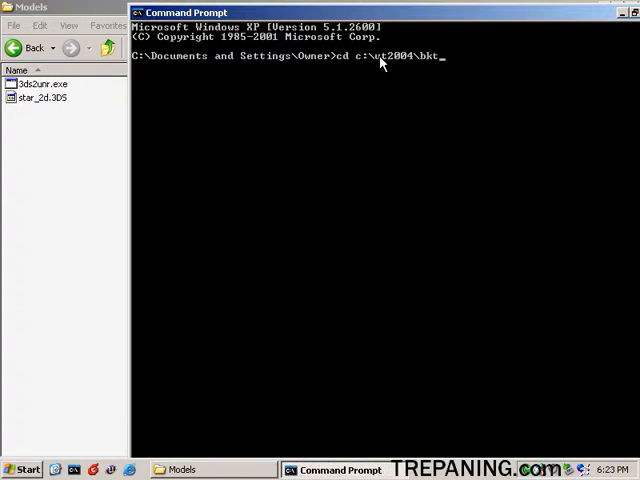
pyautogui.write('_props2\\mo')
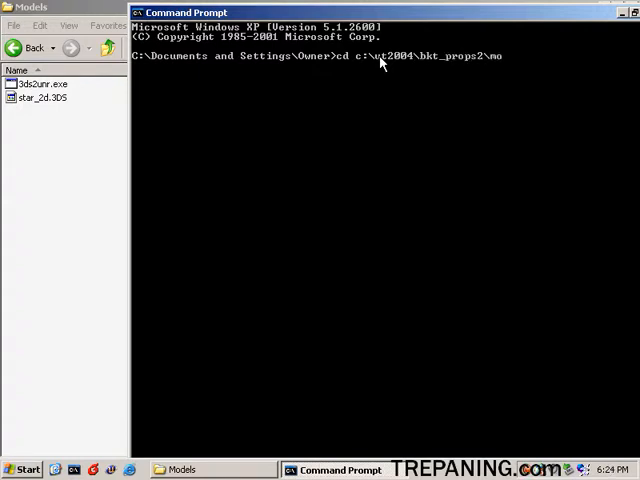
pyautogui.press('Return')
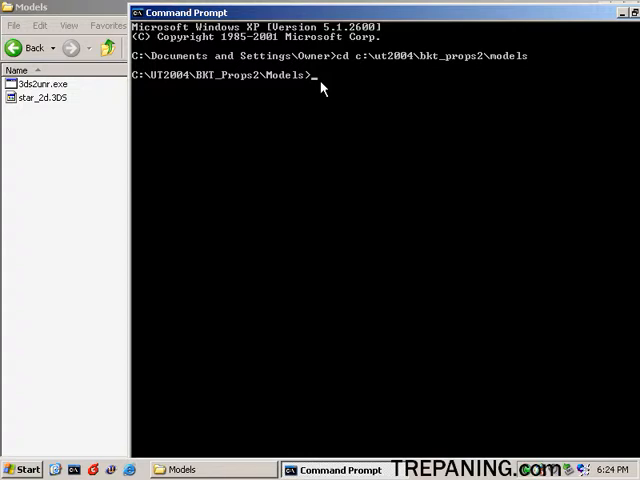
# - Run 3ds2unr -setproj to launch the project-directory setup
pyautogui.write('3ds2')
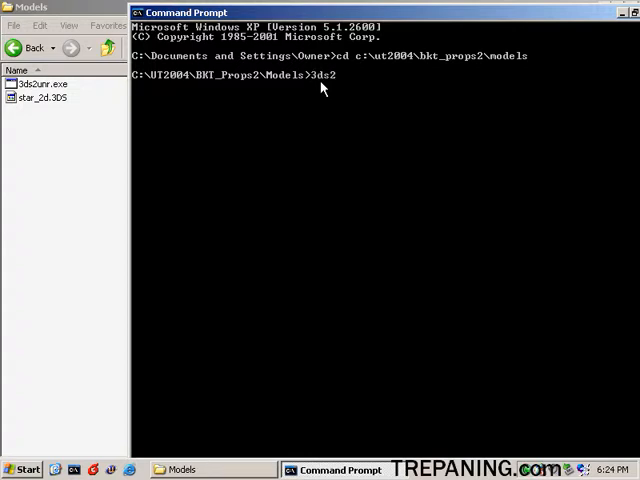
pyautogui.write('unr')
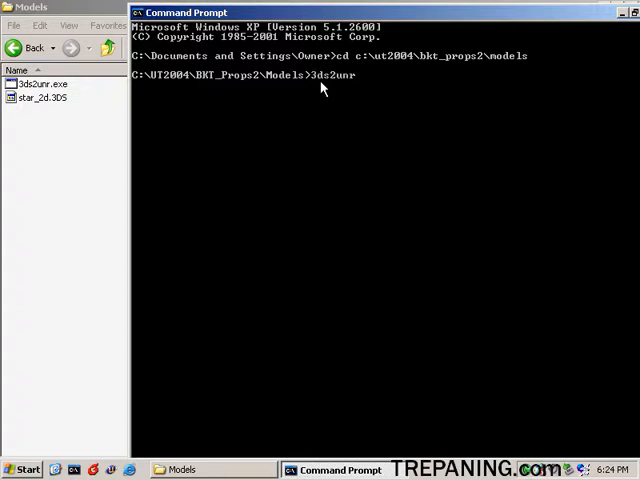
pyautogui.write('-')
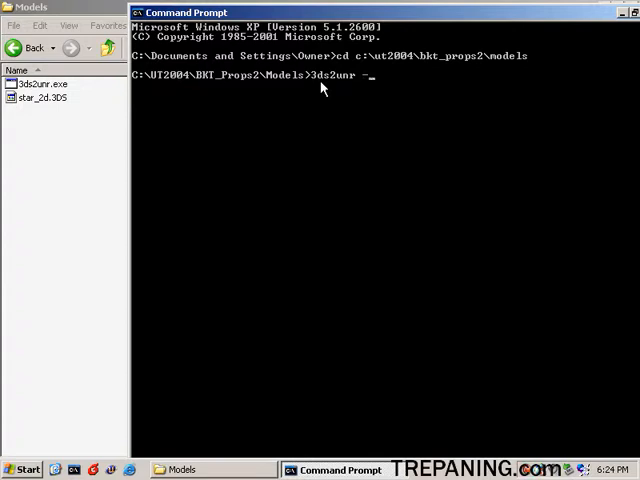
pyautogui.write('setproj')
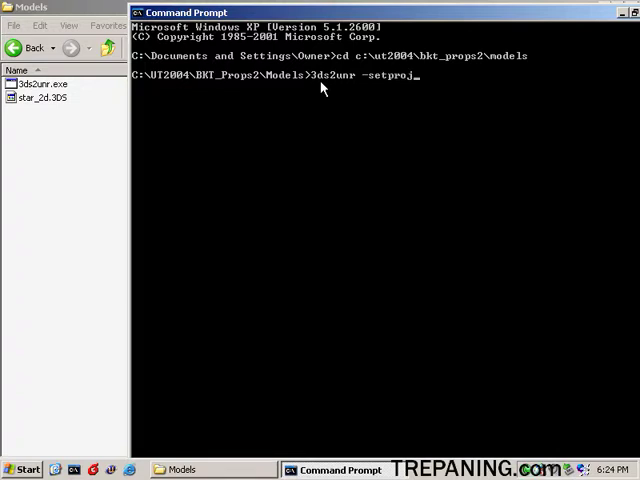
pyautogui.press('Return')
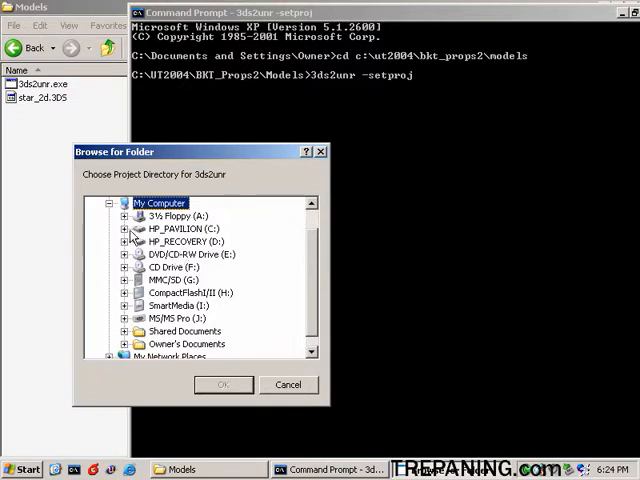
# - Choose C:\UT2004\BKT_Props2 as 3ds2unr's project directory in Browse for Folder
pyautogui.click(124, 228)
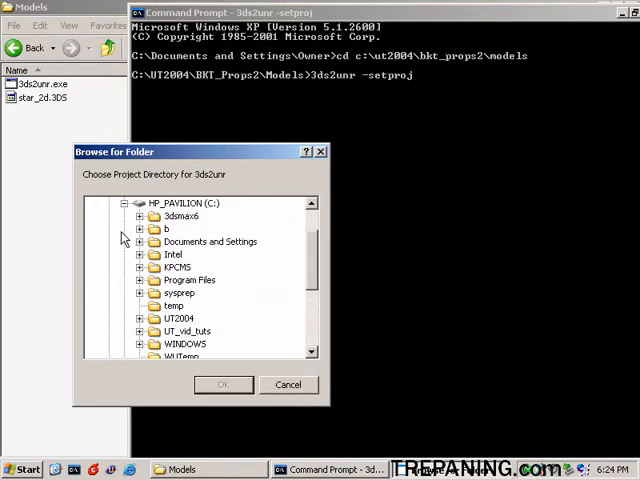
pyautogui.scroll(-3)
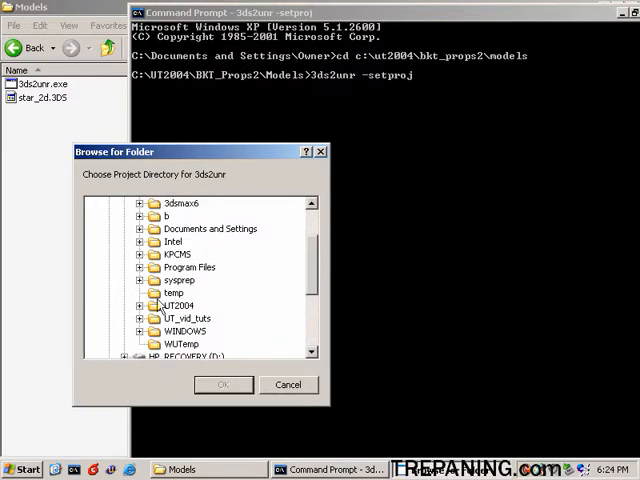
pyautogui.click(144, 304)
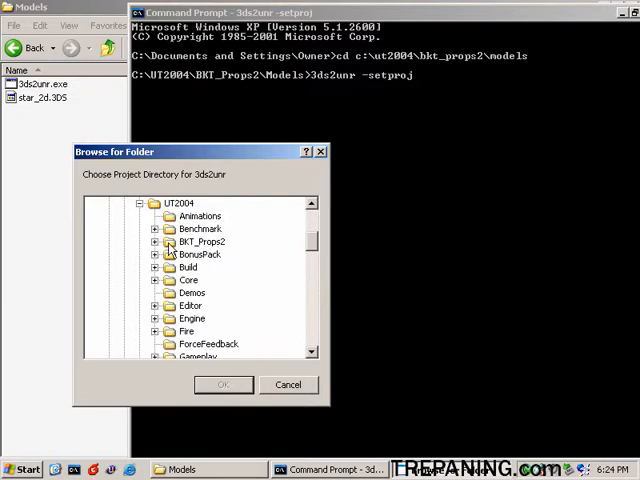
pyautogui.click(224, 384)
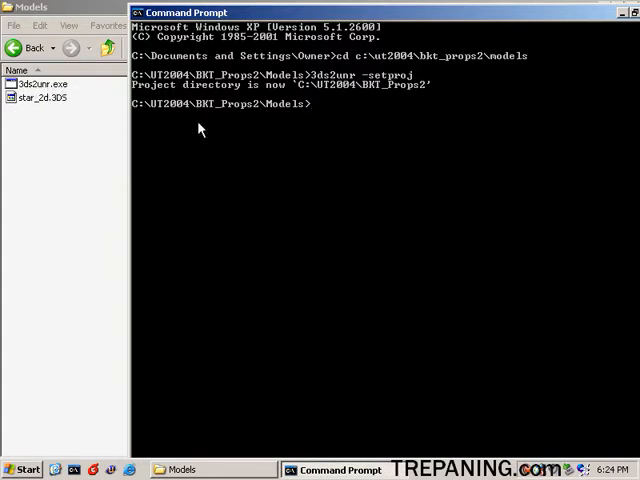
pyautogui.moveTo(337, 116)
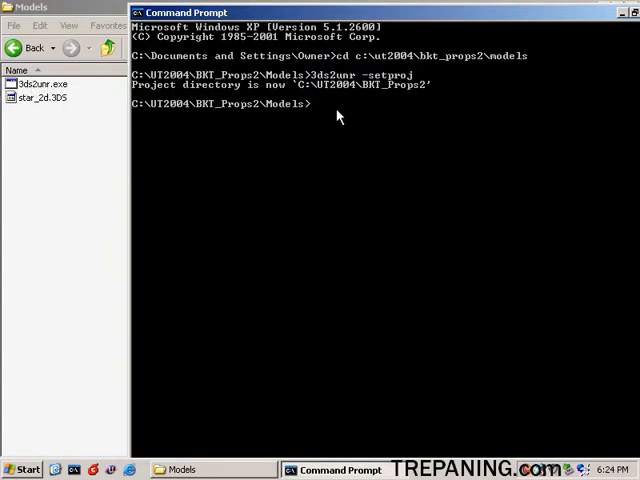
pyautogui.moveTo(69, 150)
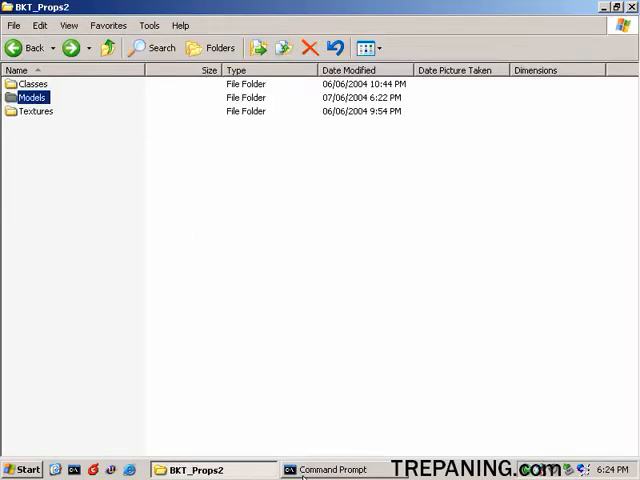
# - Convert star_2d.3ds with '3ds2unr star_2d star_2d.3ds', producing star_2d_a.3d and star_2d_d.3d
pyautogui.click(332, 469)
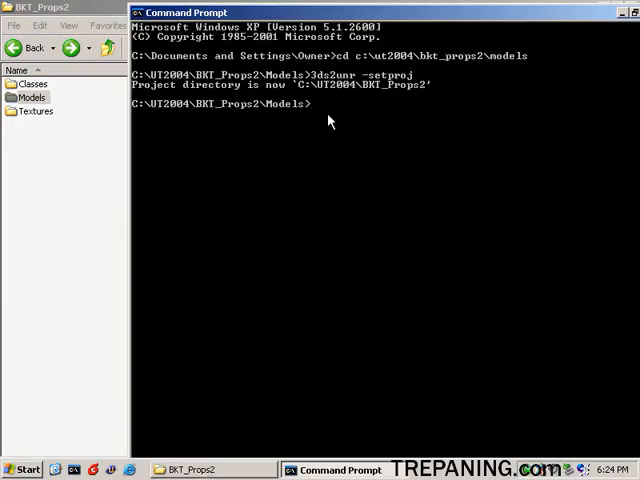
pyautogui.write('3ds2u')
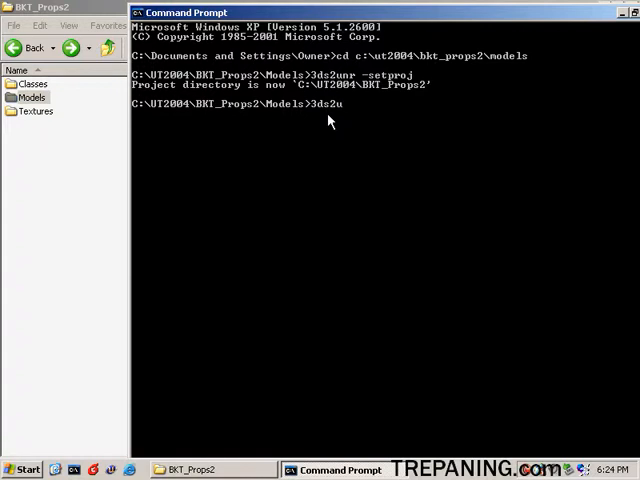
pyautogui.write('nr')
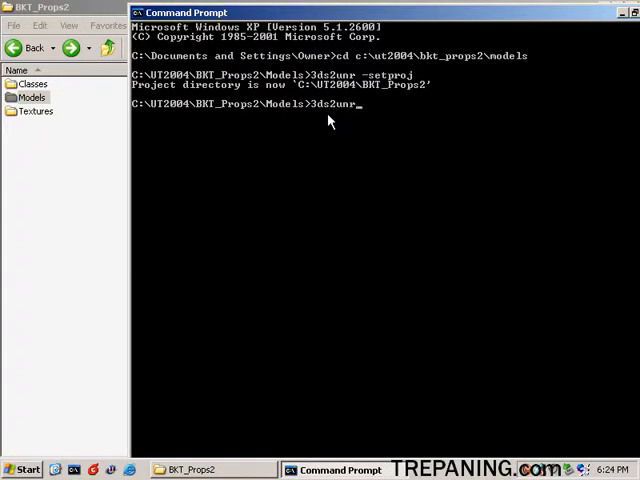
pyautogui.click(190, 469)
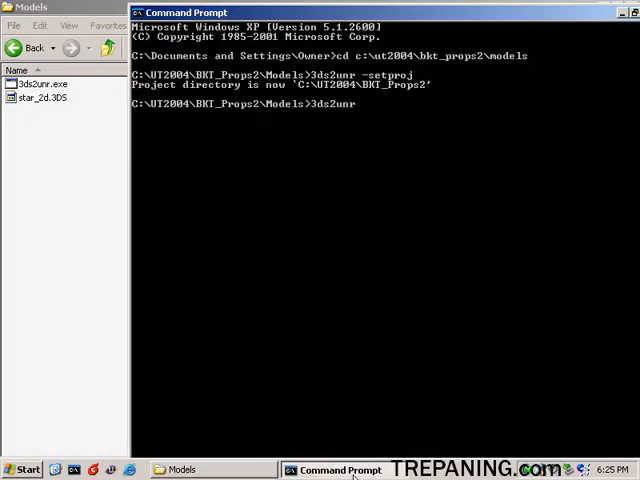
pyautogui.moveTo(387, 140)
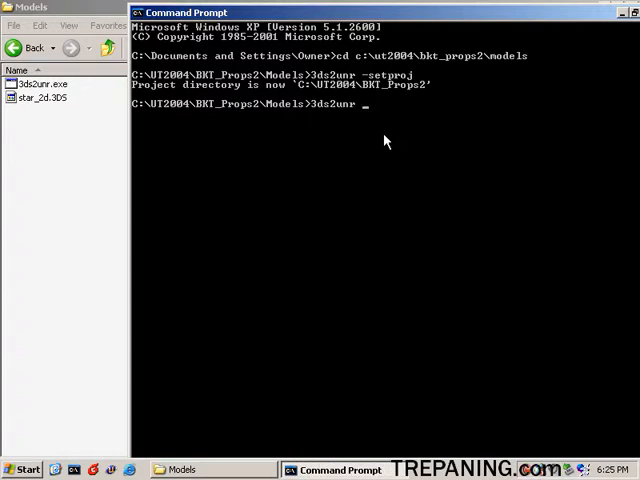
pyautogui.moveTo(397, 128)
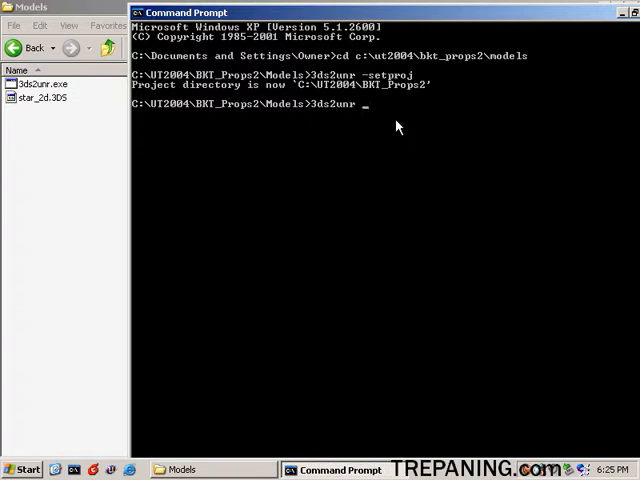
pyautogui.write('star_2')
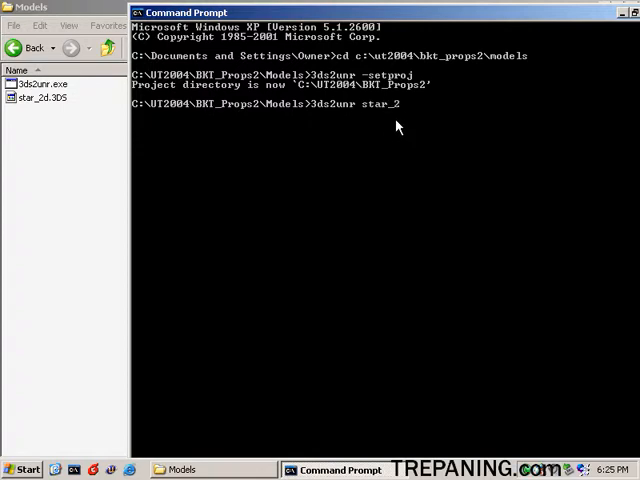
pyautogui.write('d')
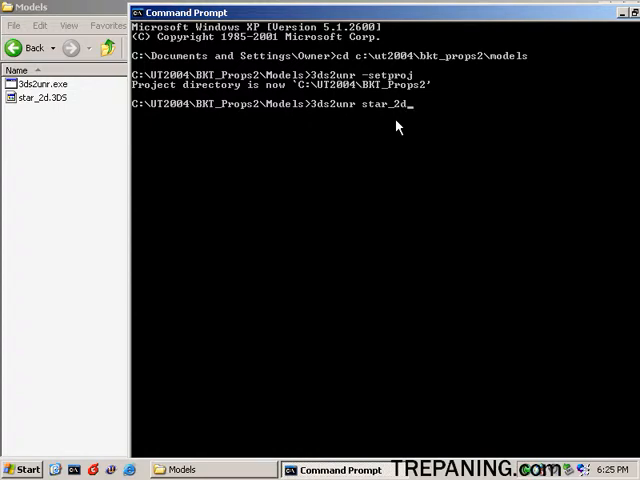
pyautogui.write('star_2')
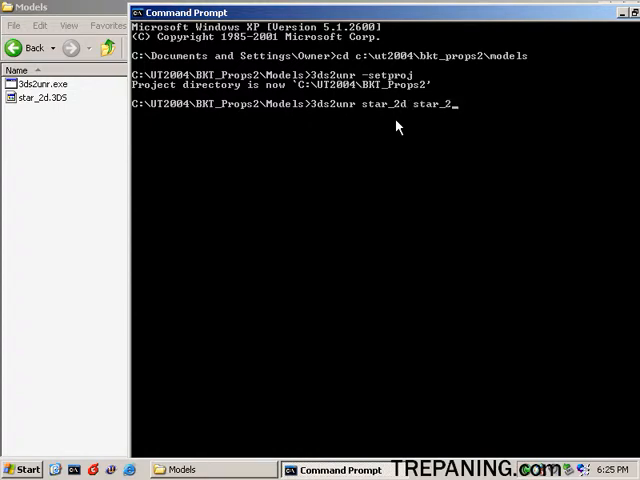
pyautogui.write('d.3ds')
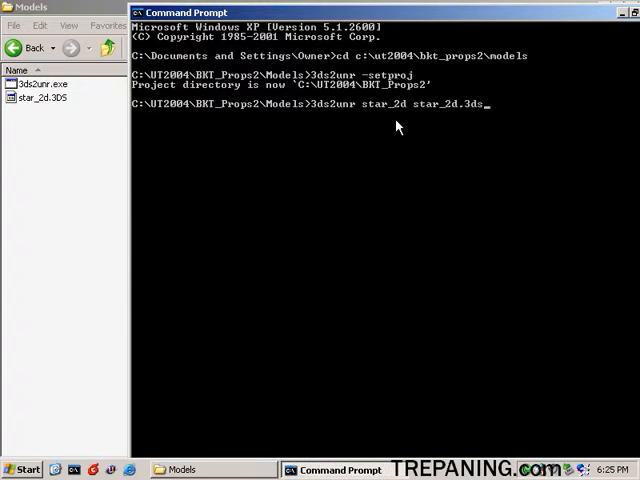
pyautogui.press('Return')
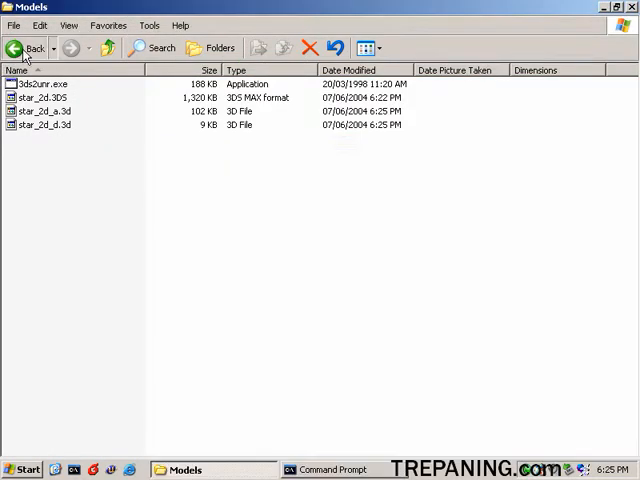
# - Delete the old star_2d.uc and rename the star_2c class files to star_2d
pyautogui.click(30, 47)
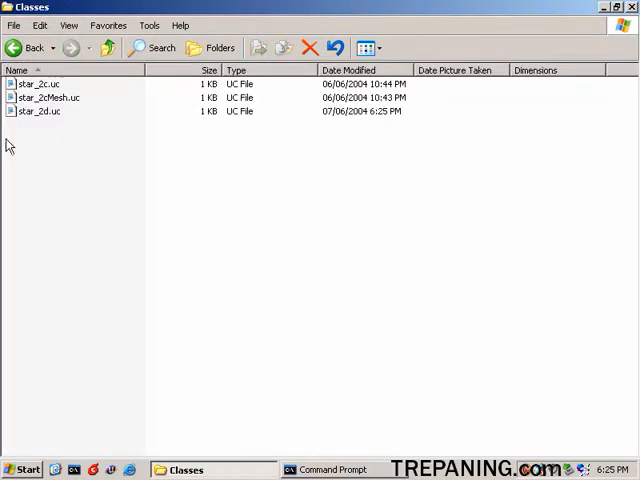
pyautogui.click(333, 469)
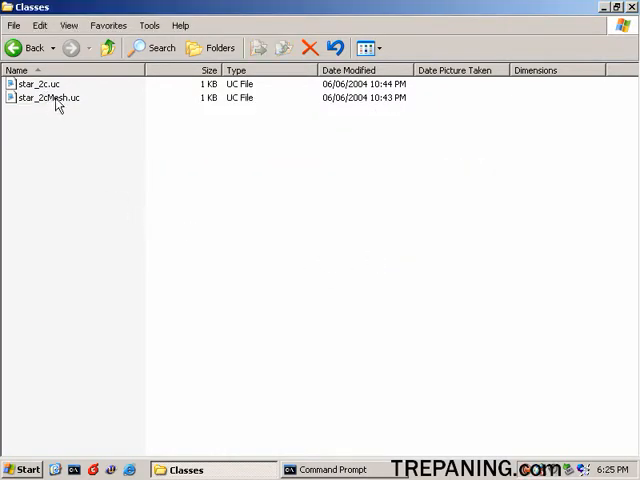
pyautogui.moveTo(26, 214)
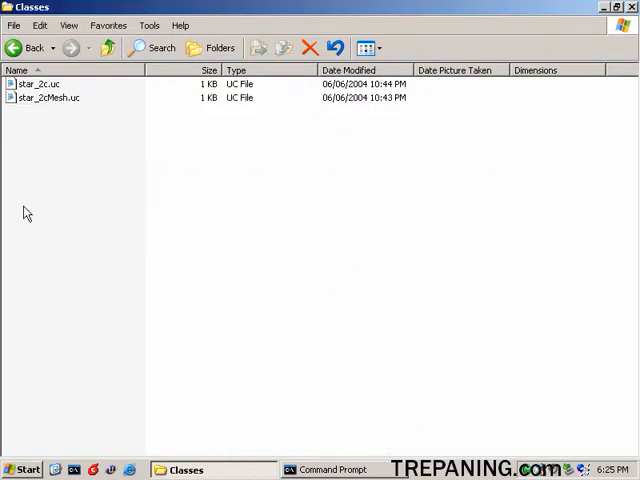
pyautogui.moveTo(20, 105)
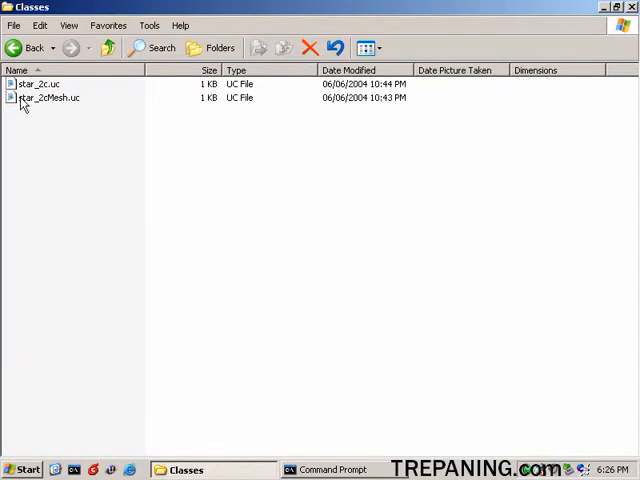
pyautogui.rightClick(37, 84)
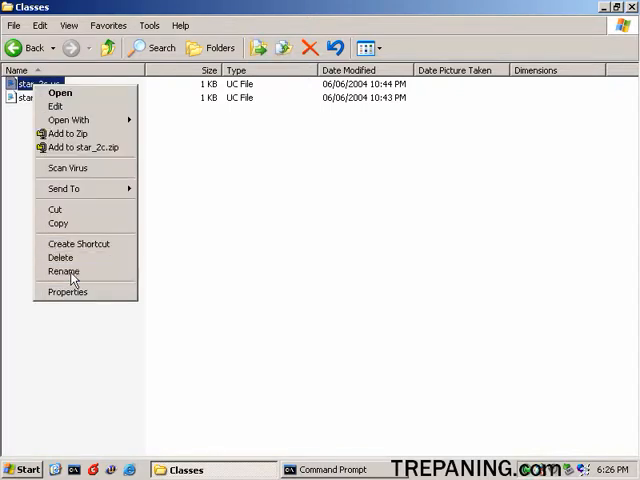
pyautogui.click(63, 271)
pyautogui.write('star_2dMesh.uc')
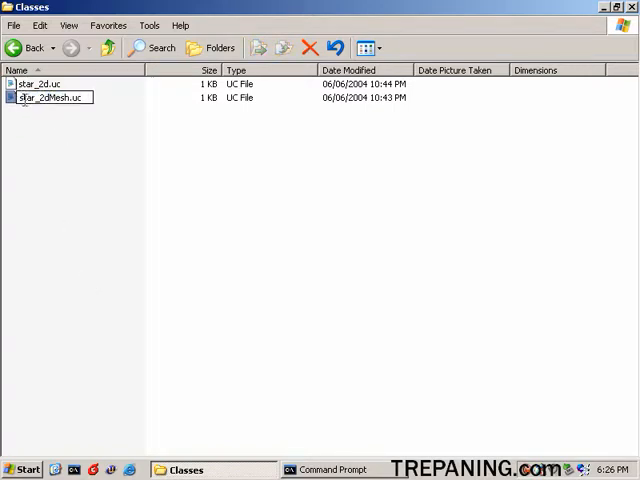
pyautogui.doubleClick(35, 83)
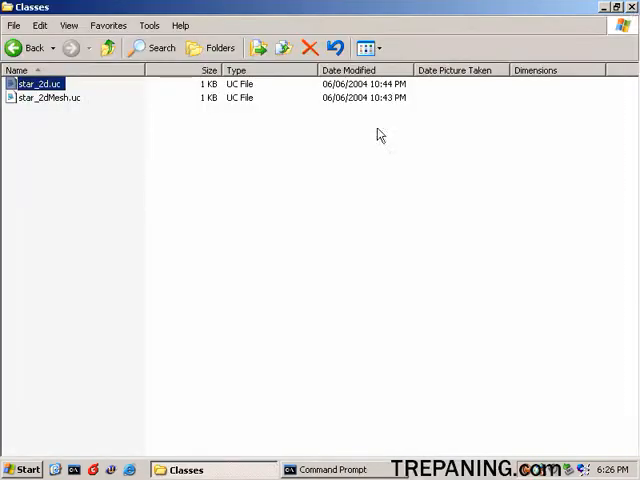
# - Edit star_2dMesh.uc in Notepad so all star_2c references become star_2d, then save
pyautogui.doubleClick(48, 98)
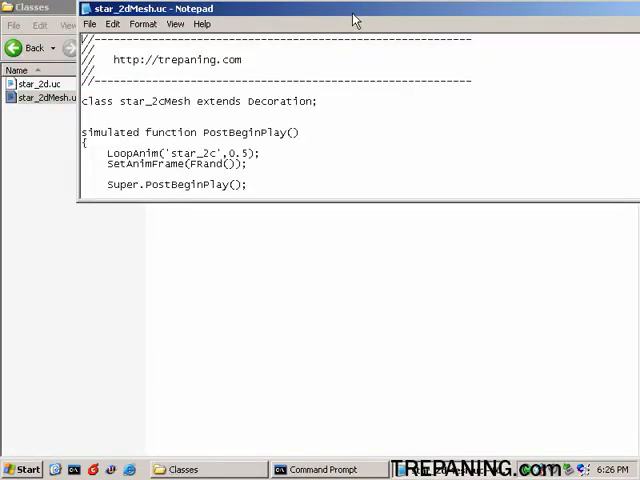
pyautogui.click(629, 8)
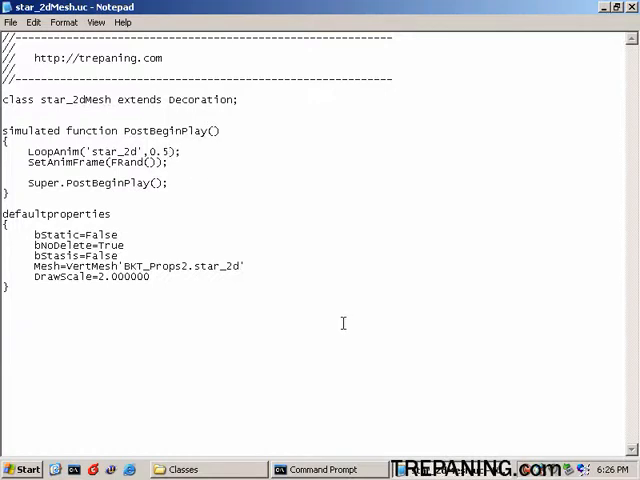
pyautogui.moveTo(278, 312)
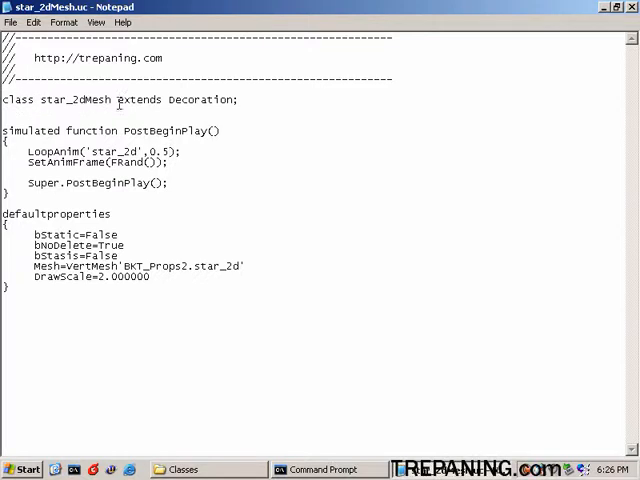
pyautogui.moveTo(325, 264)
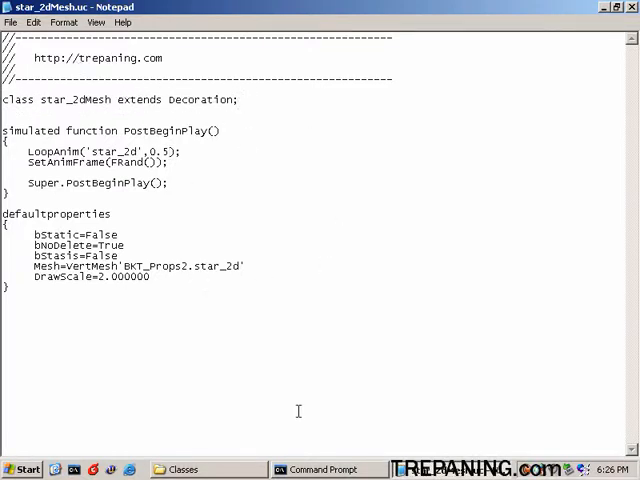
pyautogui.click(11, 22)
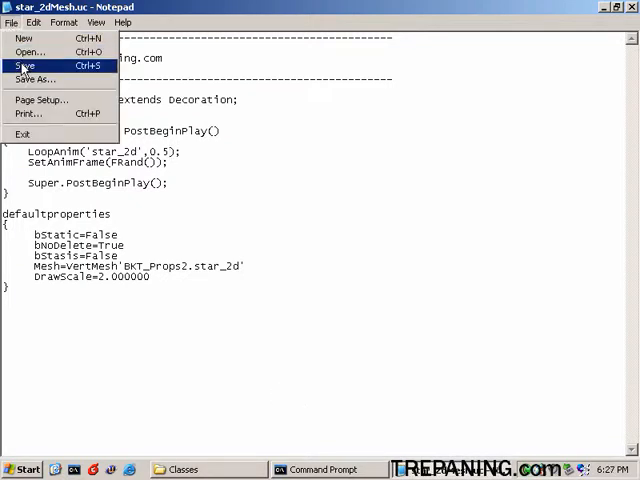
pyautogui.click(24, 65)
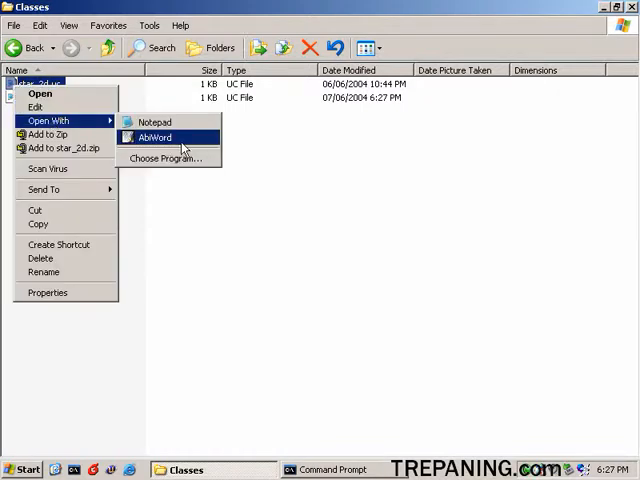
# - Open star_2d.uc in AbiWord and Replace All 10 occurrences of star_2c with star_2d
pyautogui.click(153, 137)
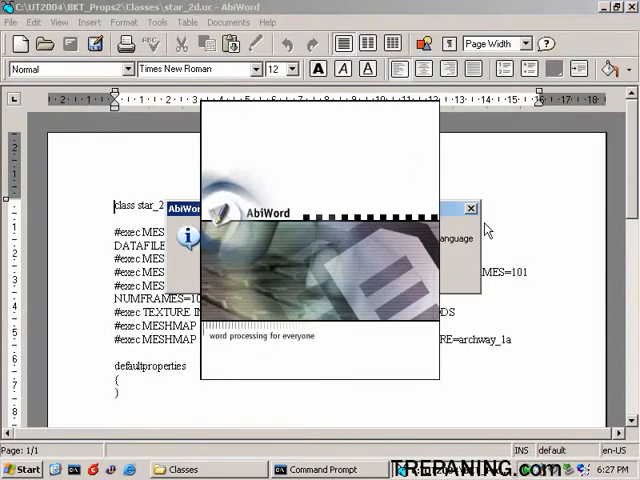
pyautogui.click(471, 208)
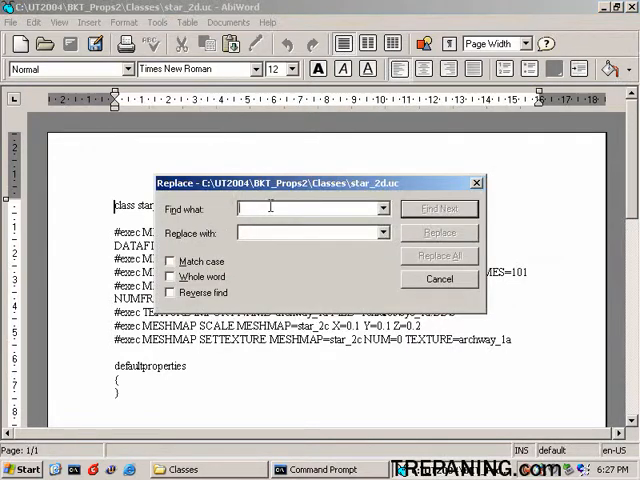
pyautogui.moveTo(310, 182); pyautogui.dragTo(300, 247)
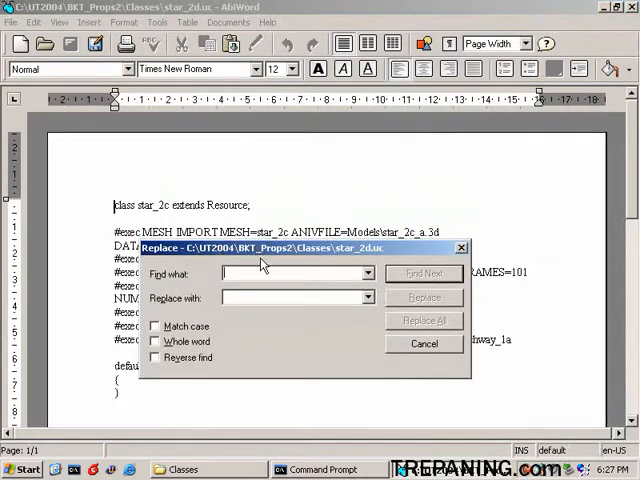
pyautogui.write('star_2c')
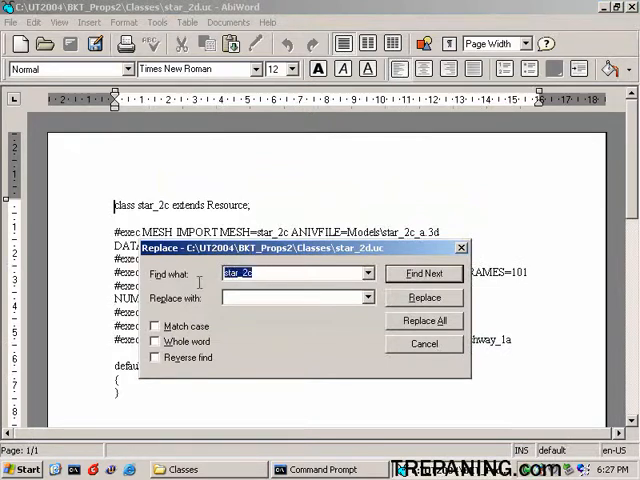
pyautogui.write('star_2c')
pyautogui.click(298, 297)
pyautogui.write('star_2d')
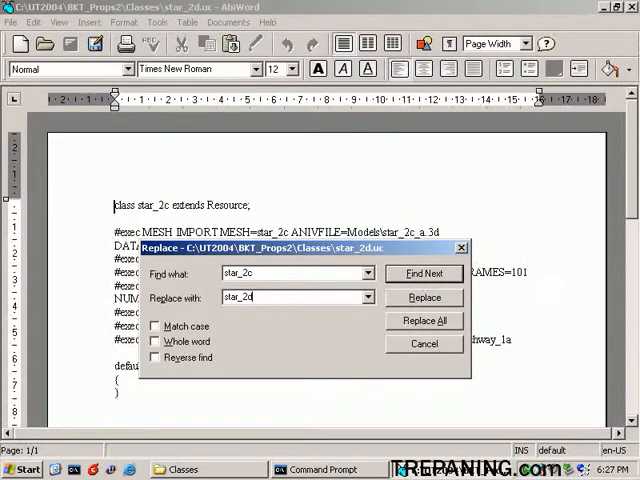
pyautogui.click(423, 320)
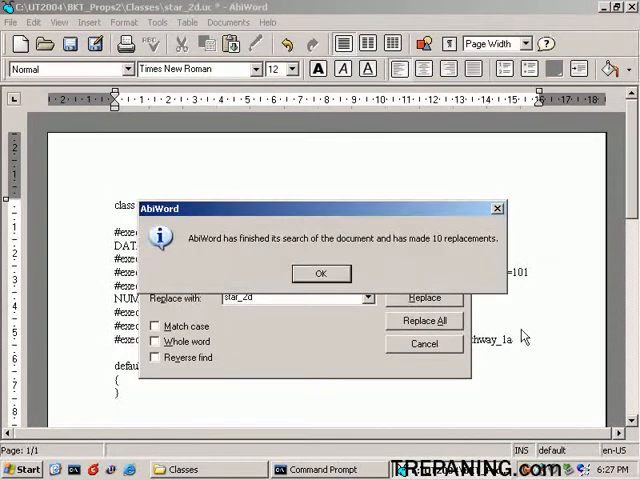
pyautogui.click(321, 273)
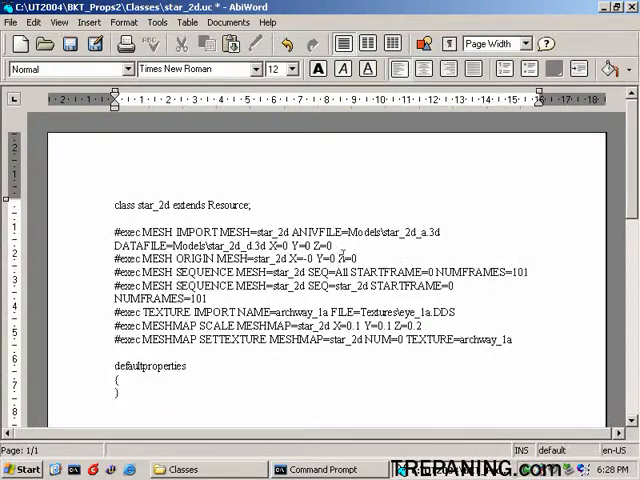
pyautogui.click(13, 22)
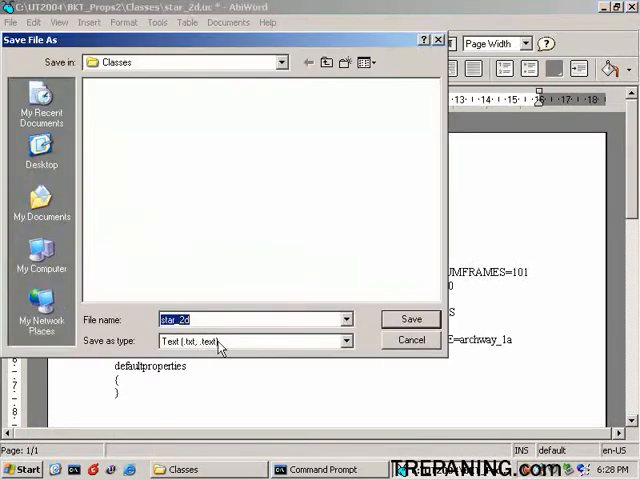
pyautogui.moveTo(537, 320)
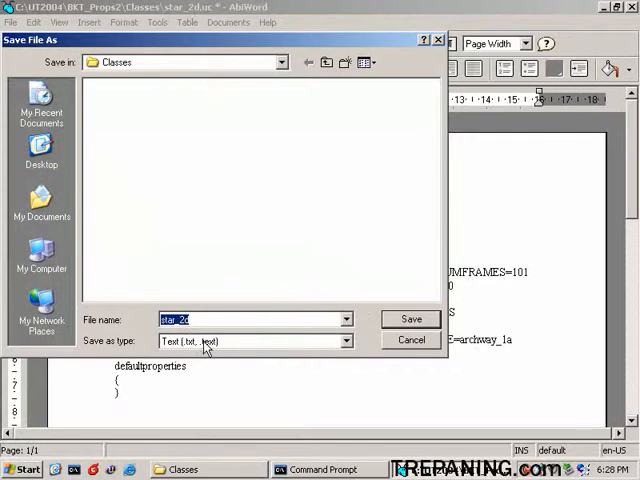
# - Save the script as plain-text star_2d.txt in the Classes folder
pyautogui.click(410, 318)
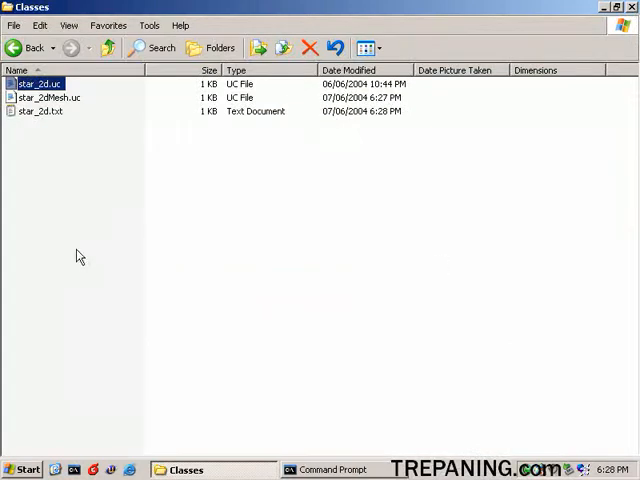
pyautogui.moveTo(237, 244)
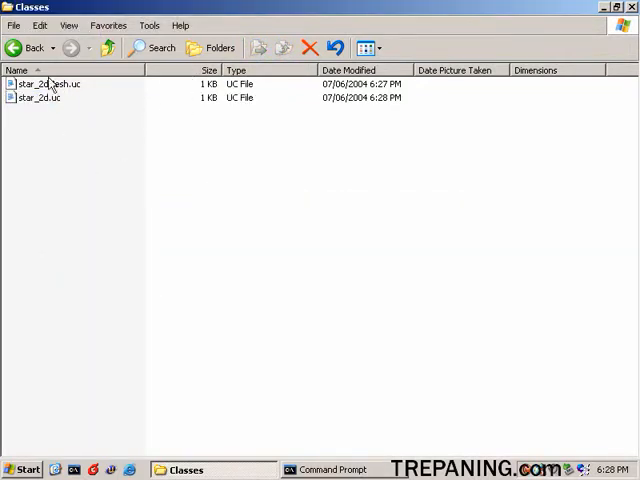
# - Navigate back to the UT2004 System folder and open UT2004.ini in Notepad
pyautogui.click(29, 47)
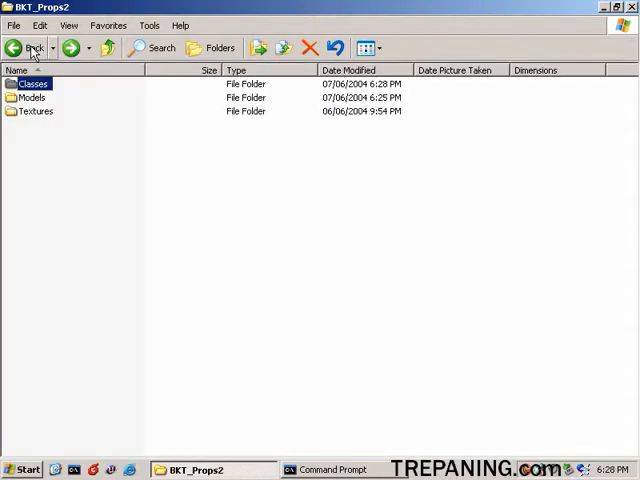
pyautogui.click(28, 47)
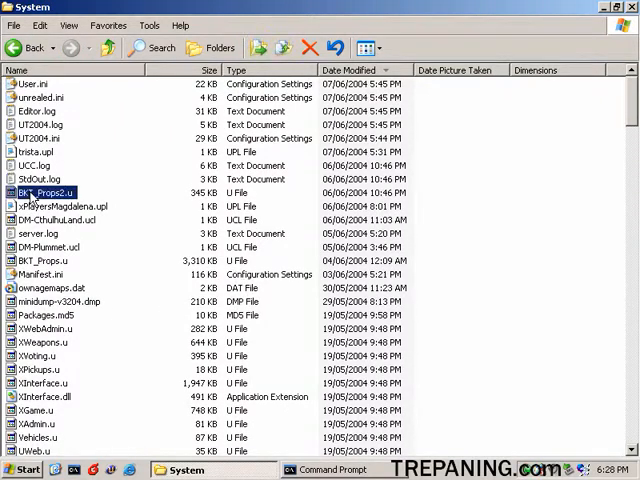
pyautogui.moveTo(130, 261)
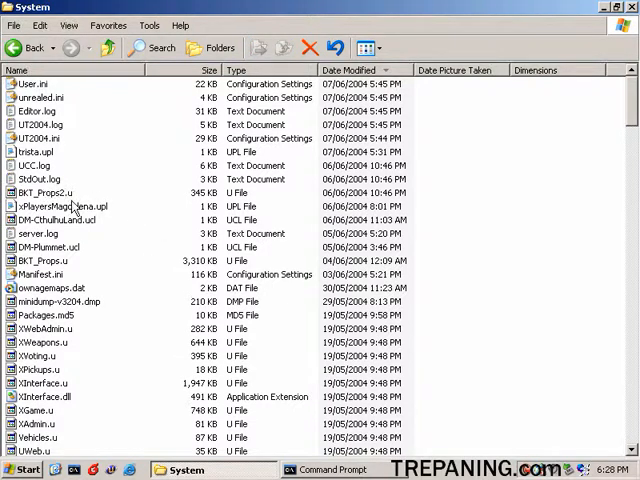
pyautogui.moveTo(122, 279)
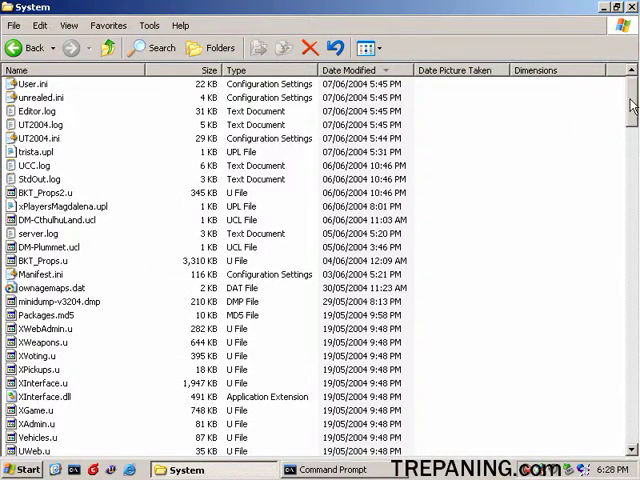
pyautogui.scroll(-3)
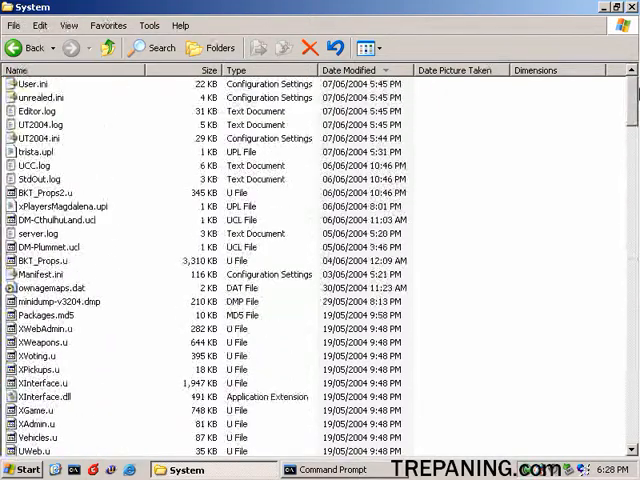
pyautogui.scroll(-3)
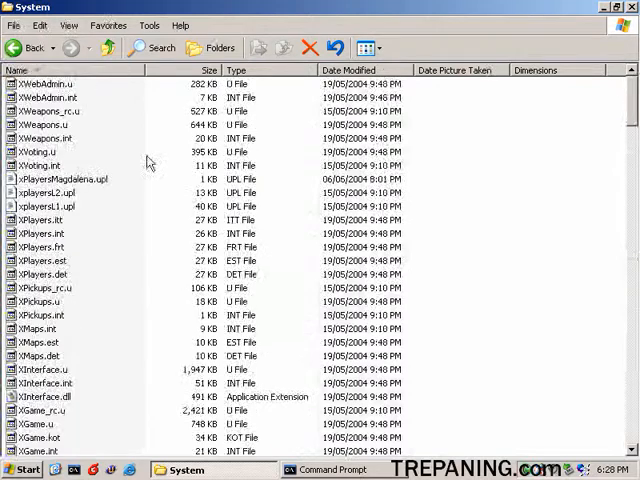
pyautogui.scroll(-3)
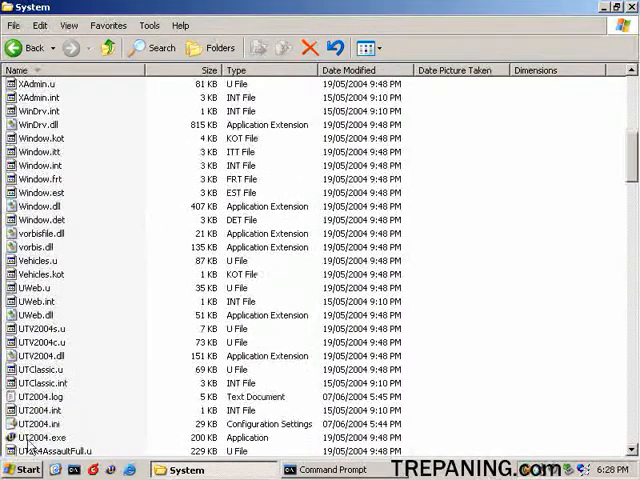
pyautogui.doubleClick(37, 424)
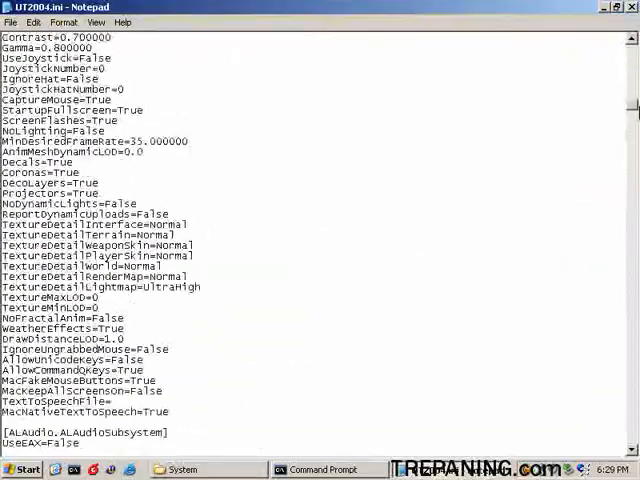
# - Add an EditPackages=BKT_Props2 line below EditPackages=BKT_Props in UT2004.ini and save on closing
pyautogui.scroll(-3)
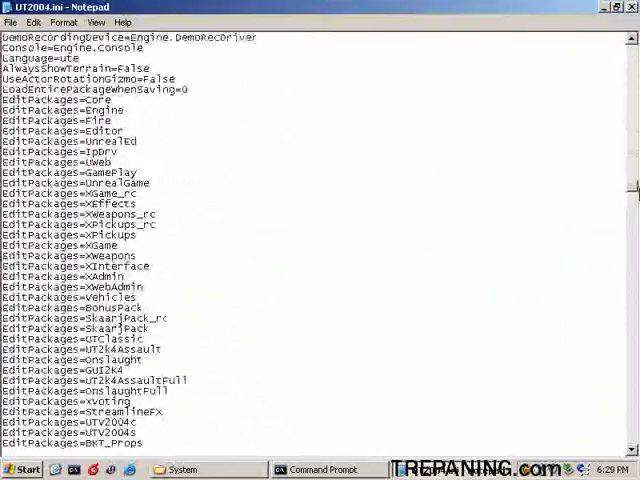
pyautogui.scroll(3)
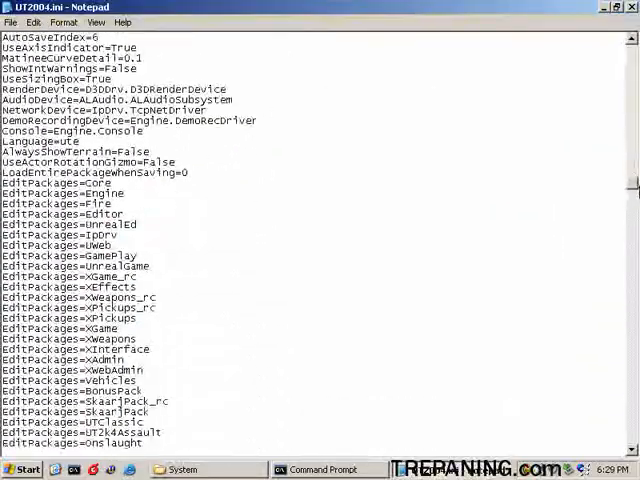
pyautogui.scroll(-3)
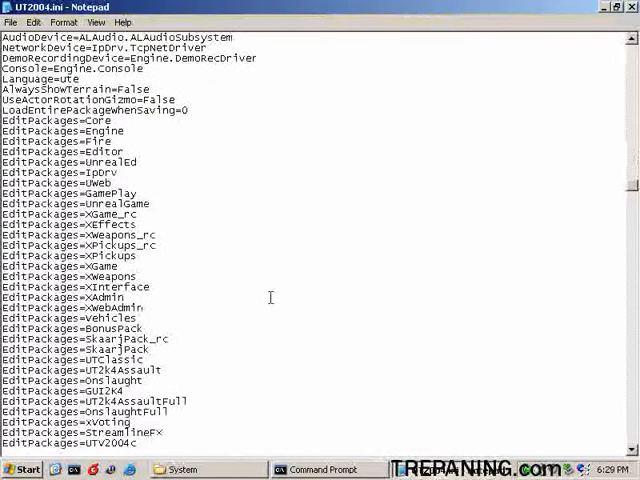
pyautogui.scroll(-3)
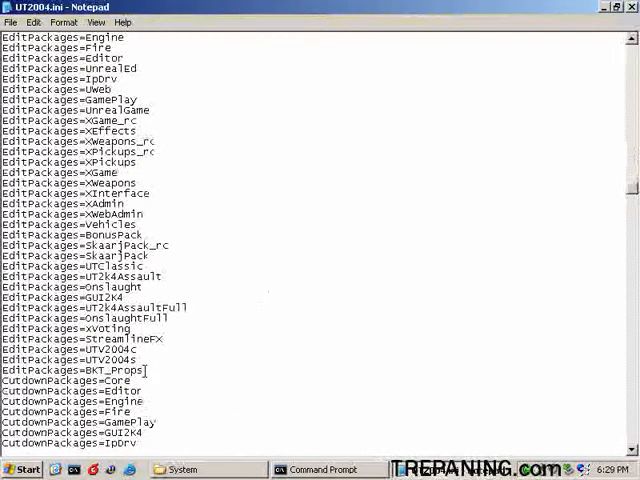
pyautogui.doubleClick(72, 370)
pyautogui.write('EditPackages=BKT_Props')
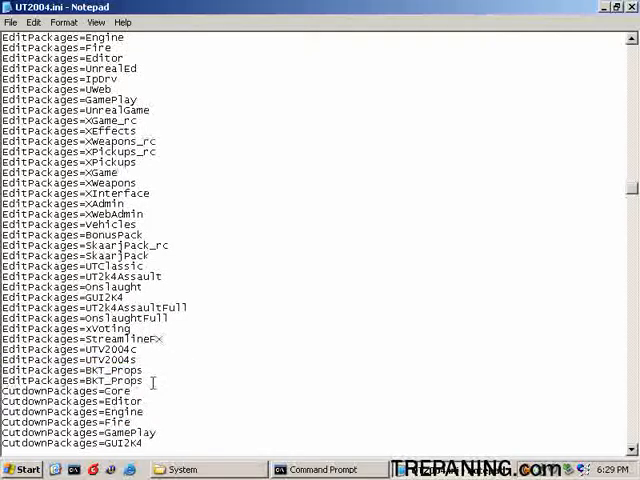
pyautogui.write('2')
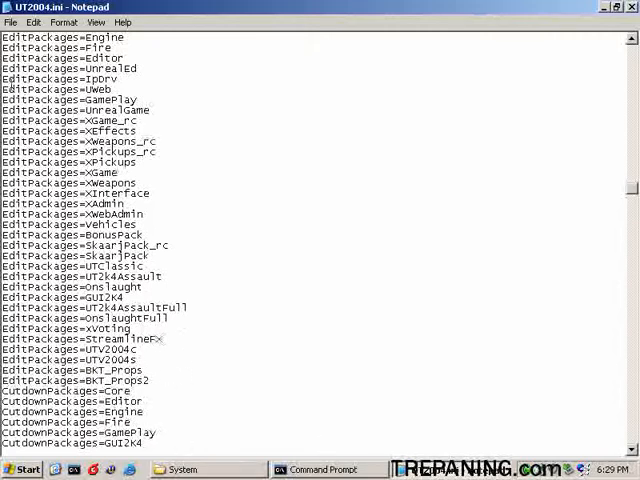
pyautogui.click(11, 22)
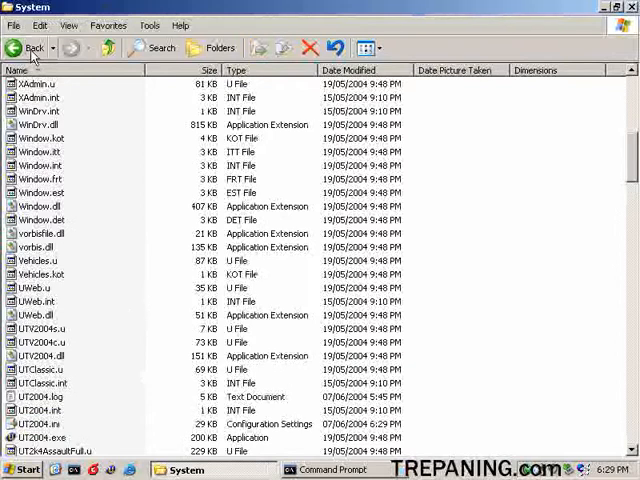
# - Open C:\UT2004\System and select the outdated BKT_Props2.u package for removal
pyautogui.click(28, 47)
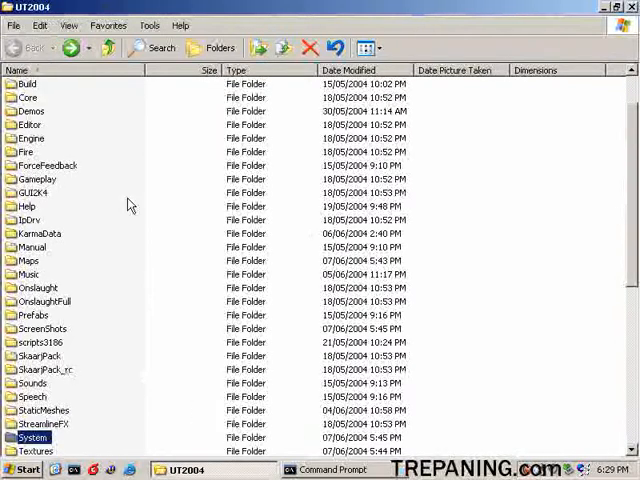
pyautogui.moveTo(357, 455)
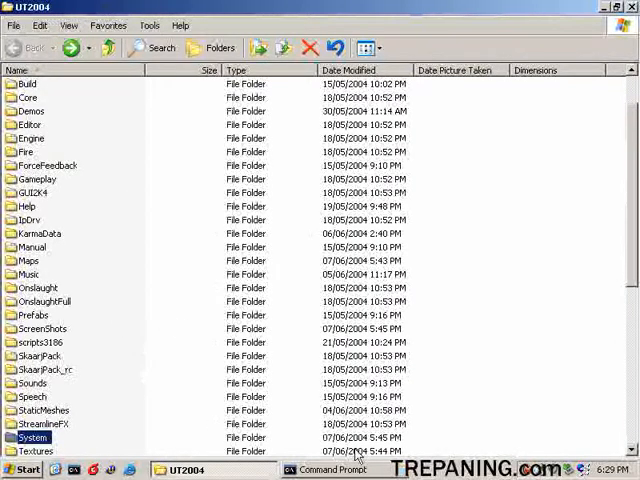
pyautogui.scroll(3)
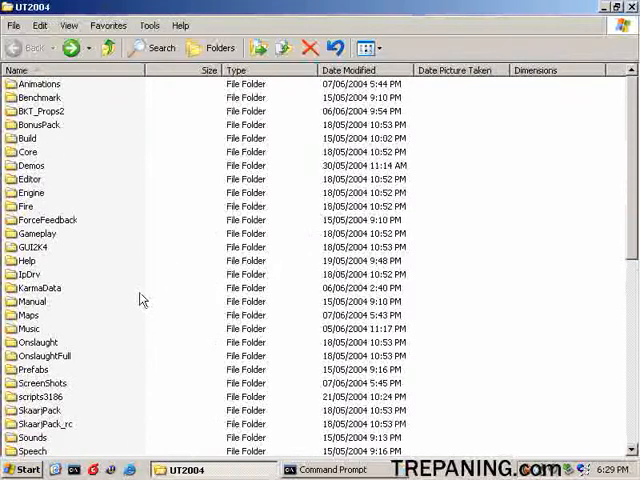
pyautogui.moveTo(15, 115)
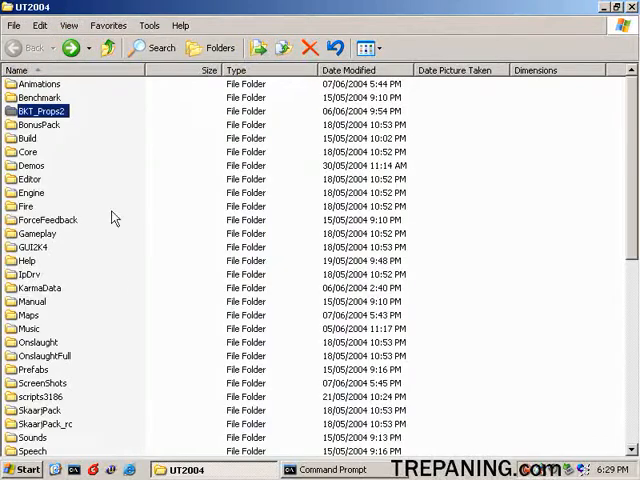
pyautogui.moveTo(54, 419)
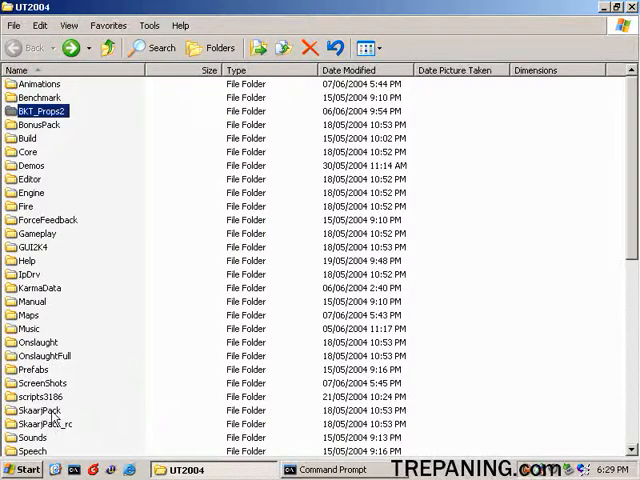
pyautogui.scroll(-3)
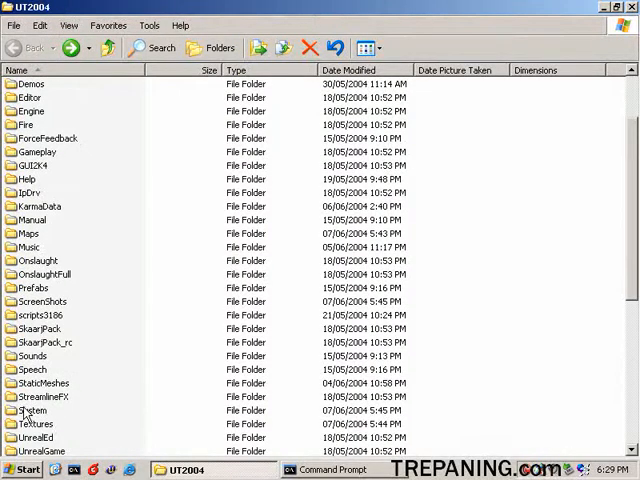
pyautogui.doubleClick(33, 410)
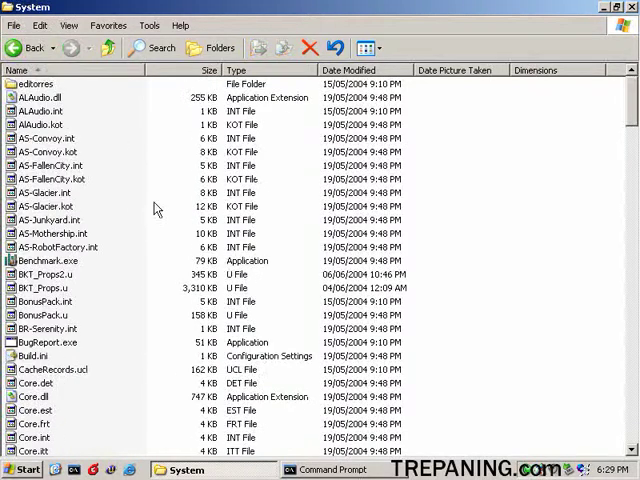
pyautogui.moveTo(48, 291)
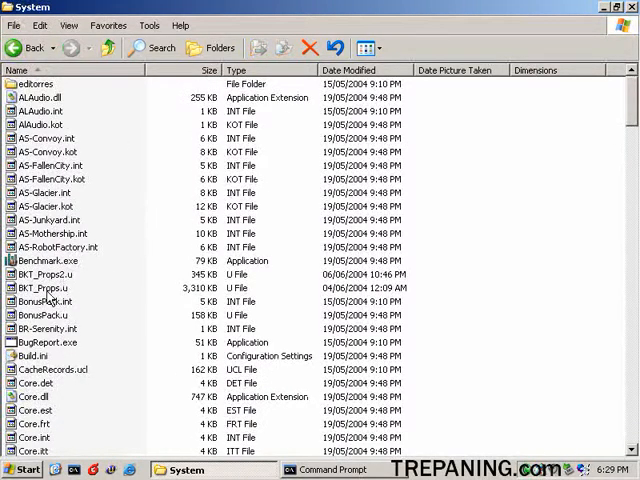
pyautogui.click(45, 274)
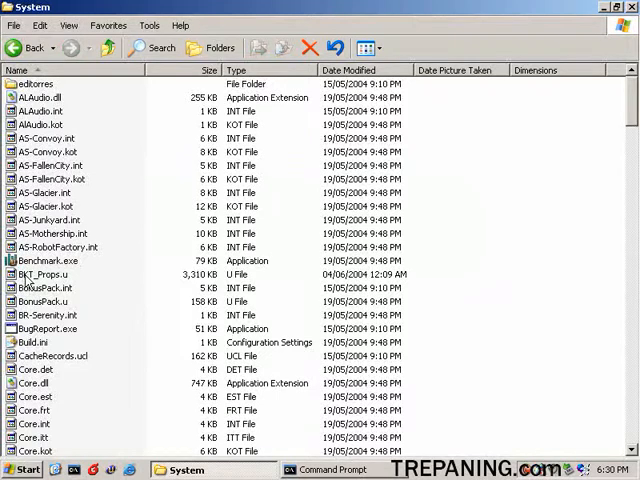
pyautogui.moveTo(188, 277)
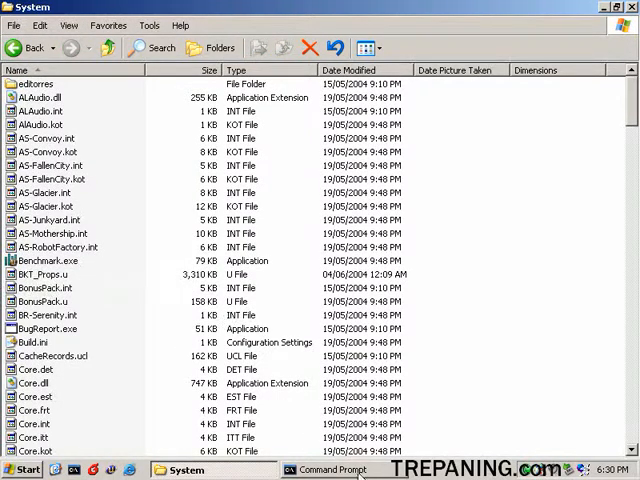
# - In Command Prompt, change to C:\UT2004\System and type ucc make at the prompt
pyautogui.click(330, 469)
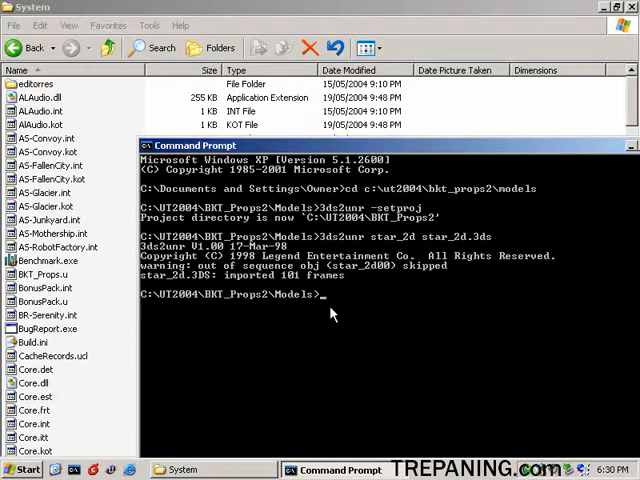
pyautogui.moveTo(373, 360)
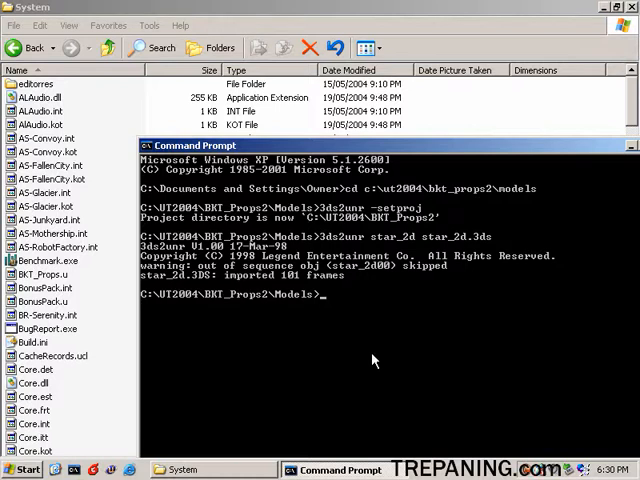
pyautogui.moveTo(368, 357)
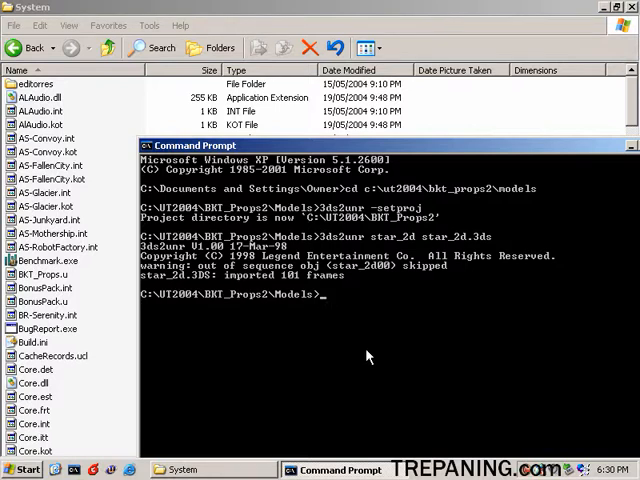
pyautogui.write('3ds2unr star_2d star_2d.3ds')
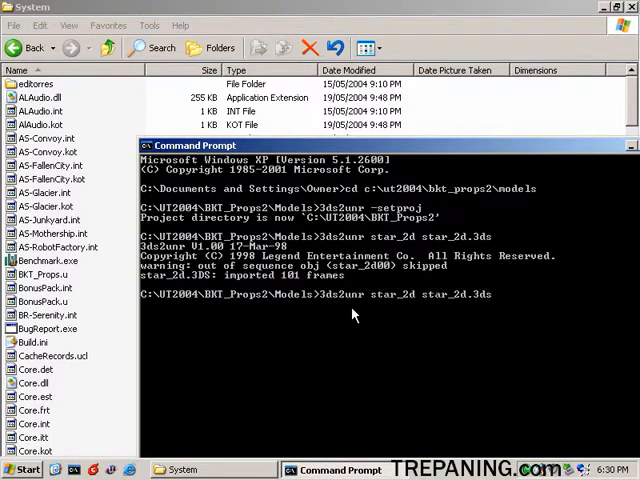
pyautogui.write('cd c:\\ut2004\\bkt_props2\\model')
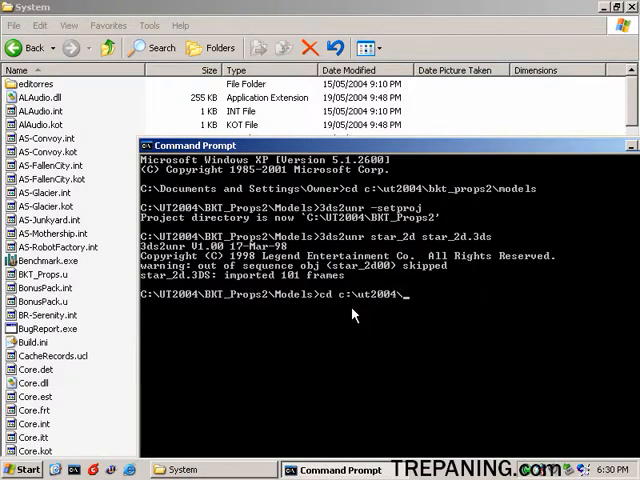
pyautogui.write('system')
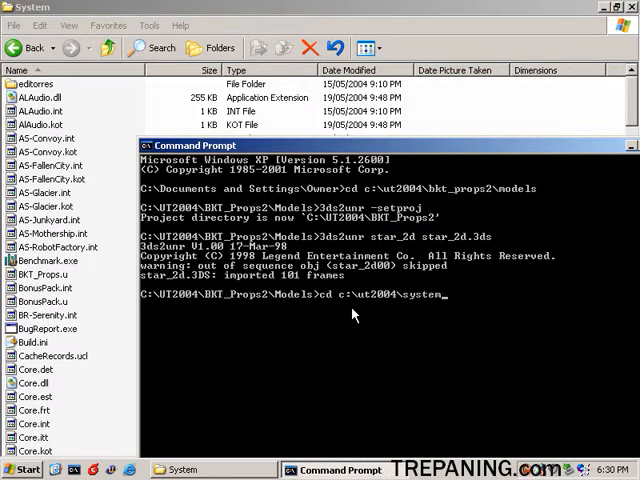
pyautogui.press('Return')
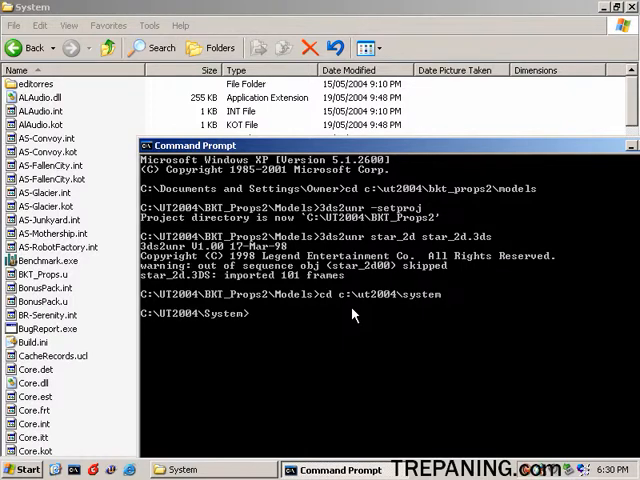
pyautogui.write('u')
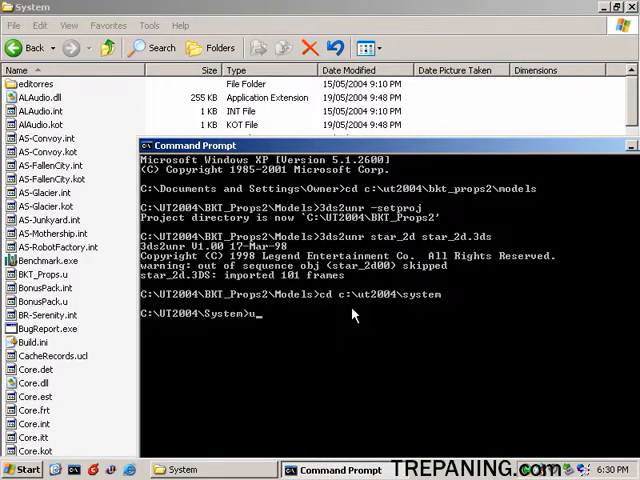
pyautogui.write('ucc make')
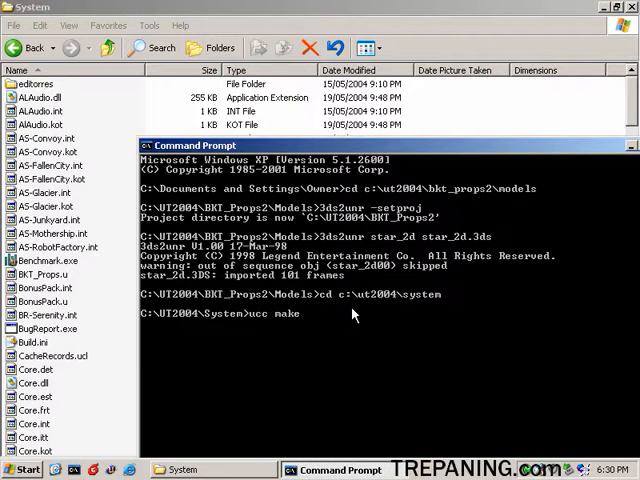
# - Run ucc make to compile star_2d and star_2dMesh into BKT_Props2 without errors
pyautogui.press('Return')
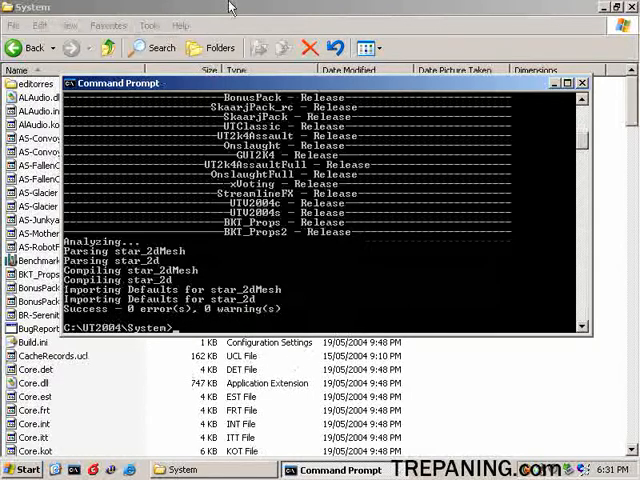
pyautogui.moveTo(558, 12)
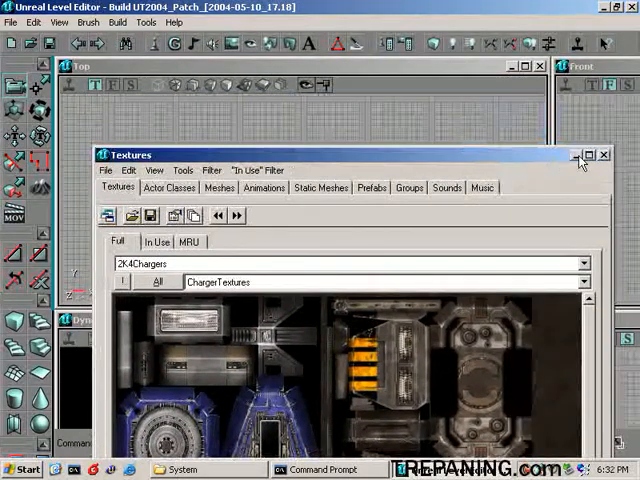
# - Find star_2dMesh under Decoration in Actor Classes, then load aaa_template.ut2 from File
pyautogui.click(168, 188)
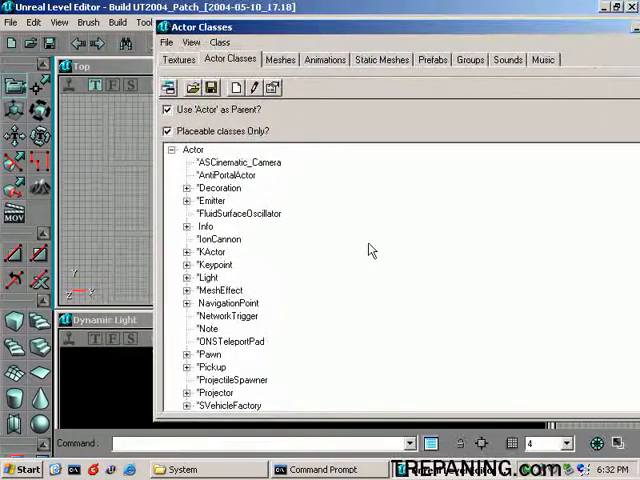
pyautogui.click(193, 149)
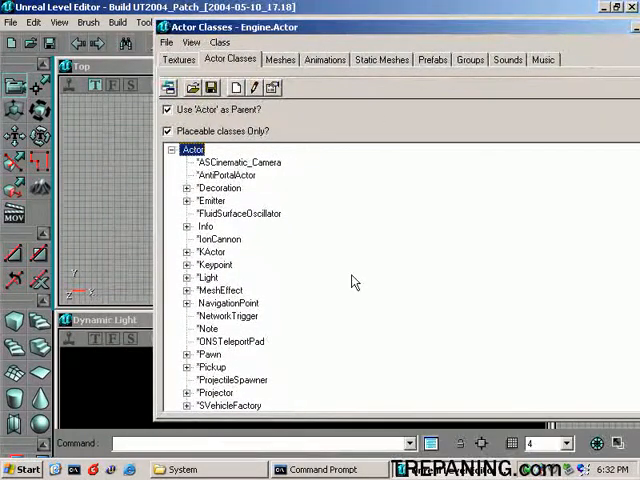
pyautogui.click(188, 188)
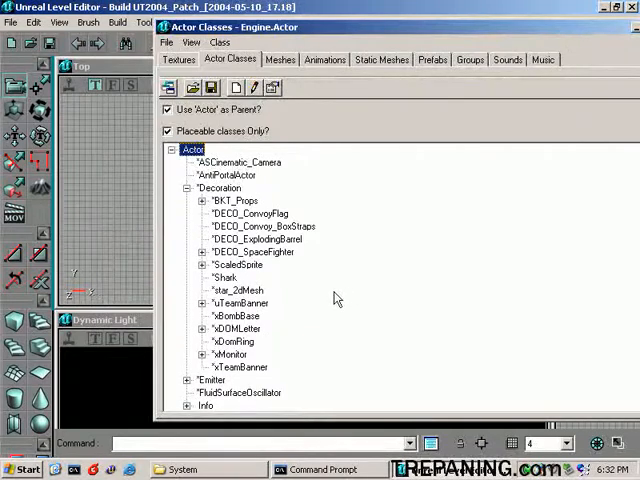
pyautogui.moveTo(253, 302)
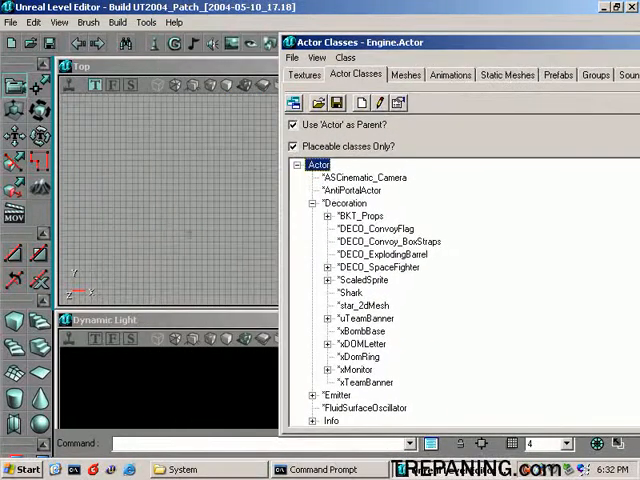
pyautogui.moveTo(143, 324)
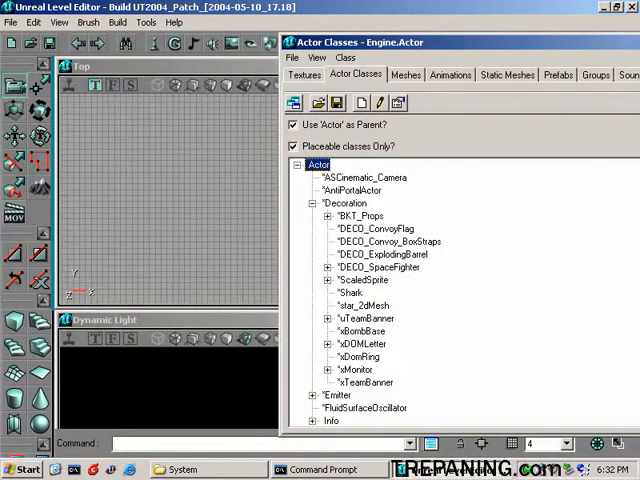
pyautogui.click(11, 22)
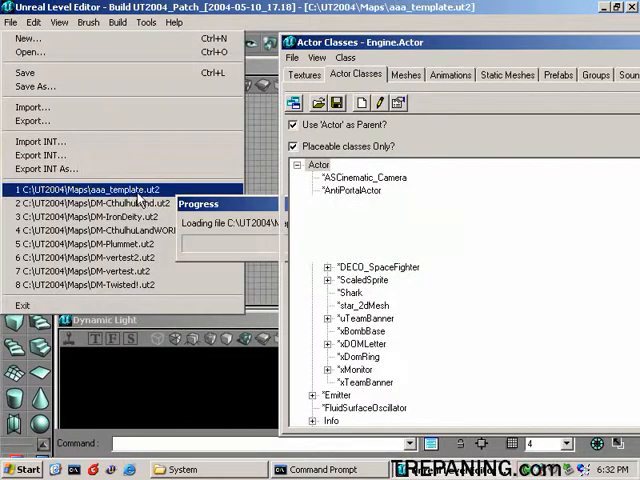
# - Open aaa_template.ut2 and add a star_2dMesh donut to the back wall
pyautogui.click(86, 189)
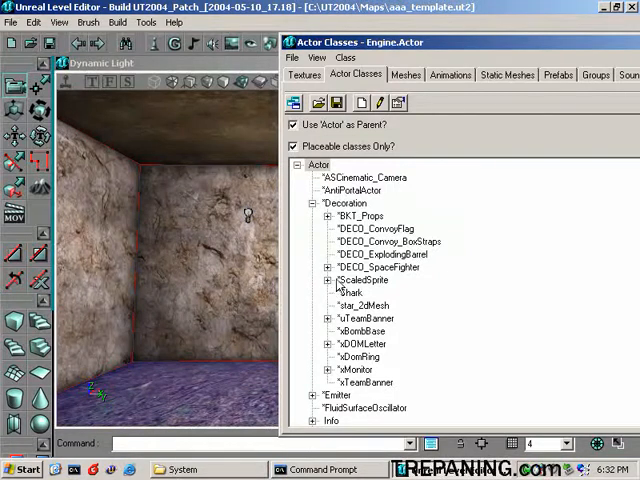
pyautogui.click(363, 304)
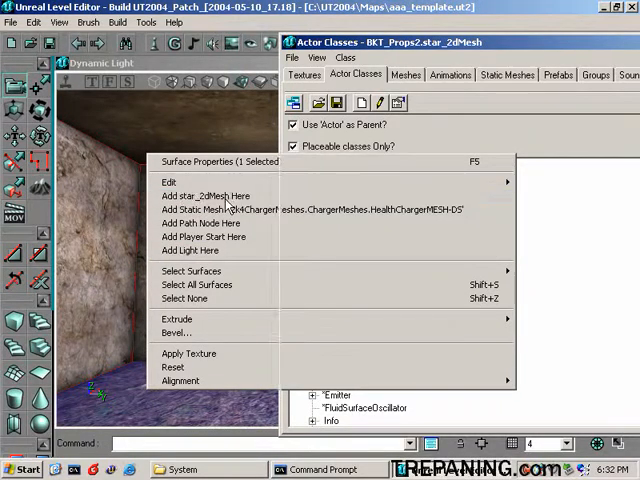
pyautogui.click(207, 196)
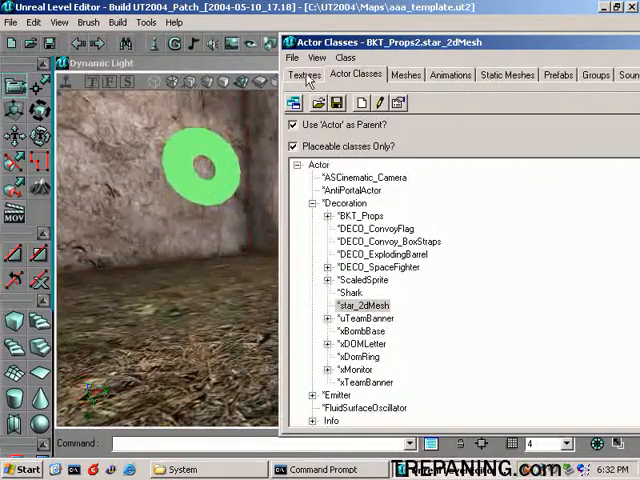
# - Skin the donut with the BKT_Props2.archway_1a eye texture and play the map in-game
pyautogui.click(304, 75)
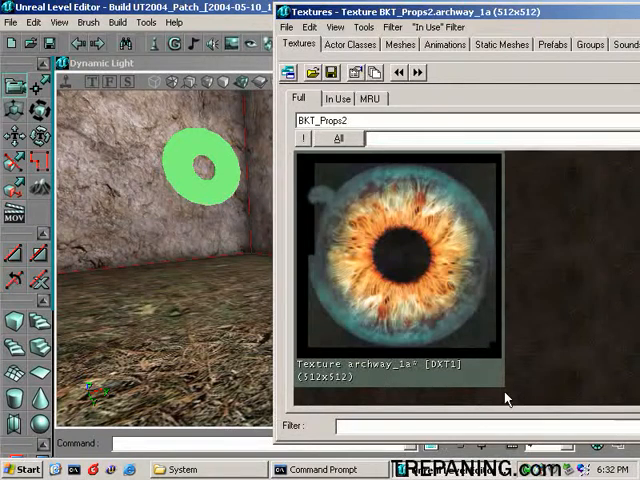
pyautogui.moveTo(420, 378)
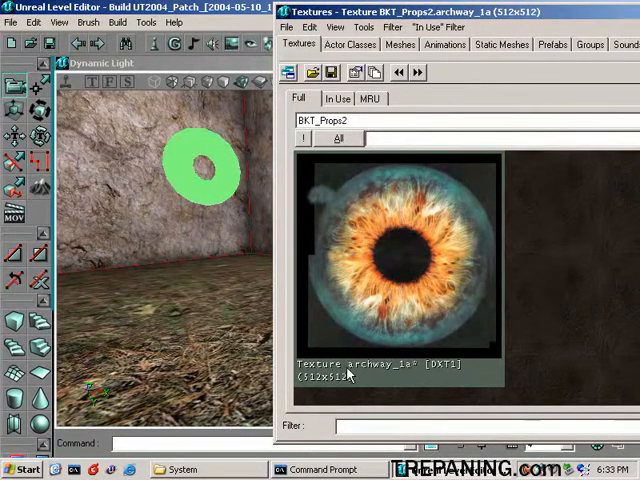
pyautogui.moveTo(378, 378)
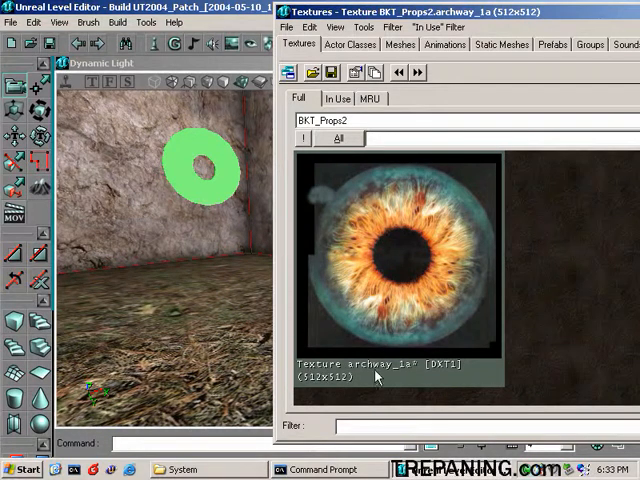
pyautogui.moveTo(432, 327)
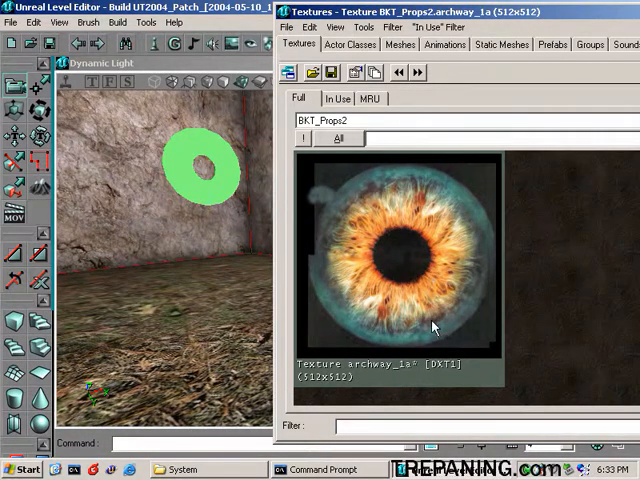
pyautogui.moveTo(428, 362)
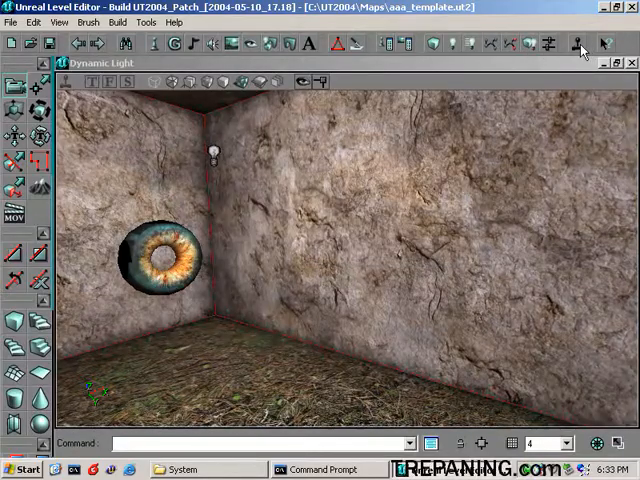
pyautogui.click(580, 44)
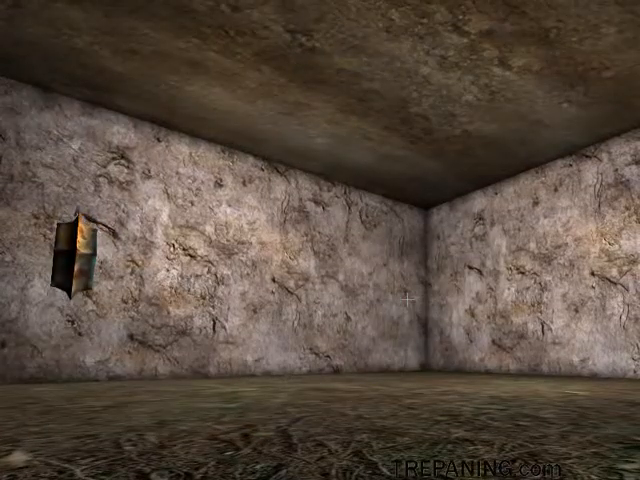